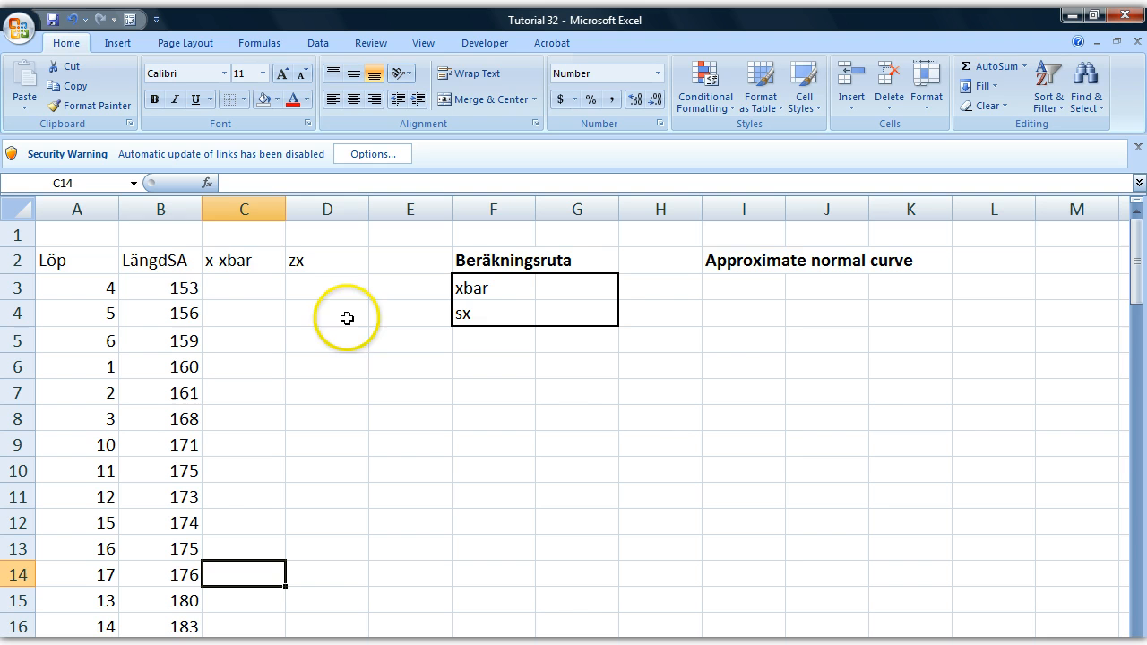
Look over the LängdSA heights and the empty zx column before calculating.
click(160, 208)
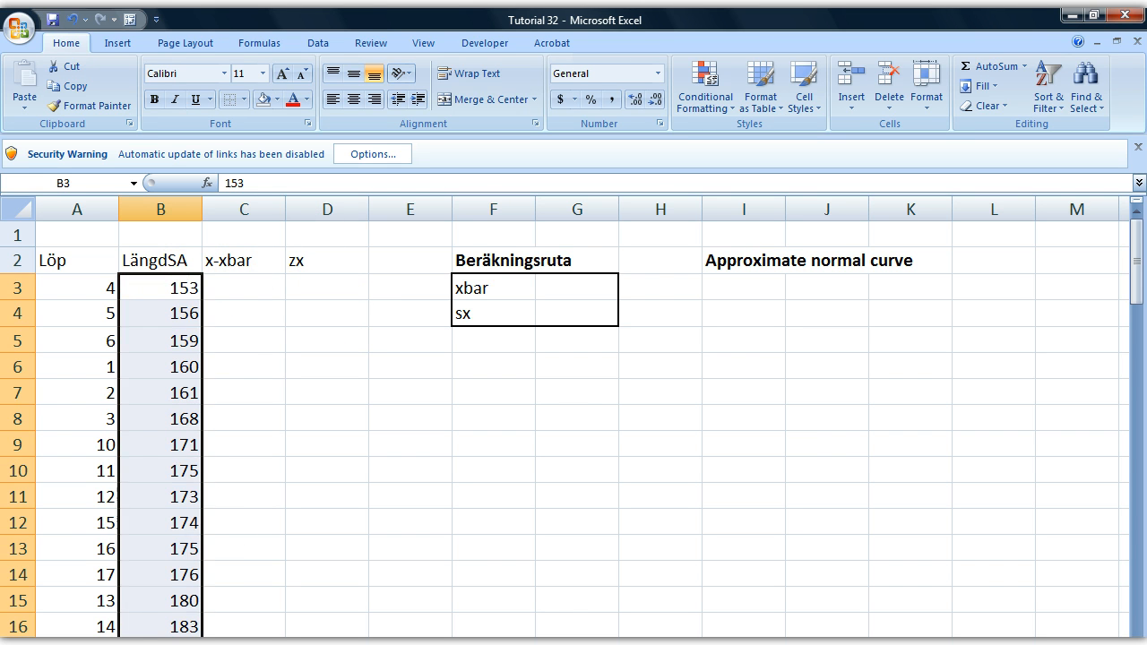
click(160, 470)
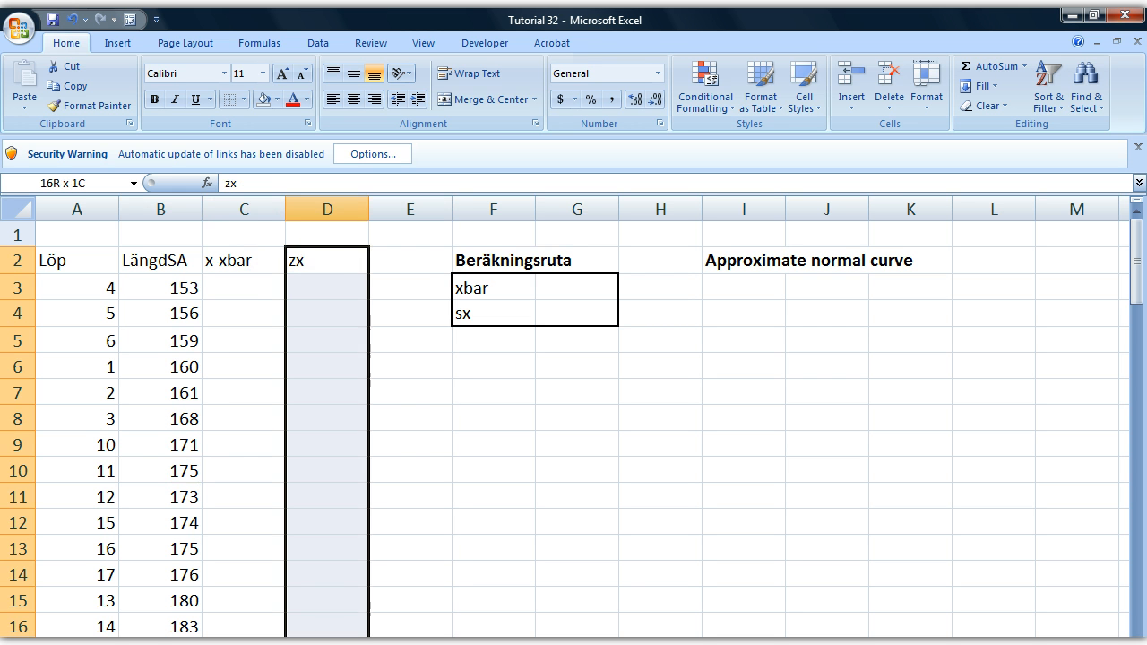
click(327, 312)
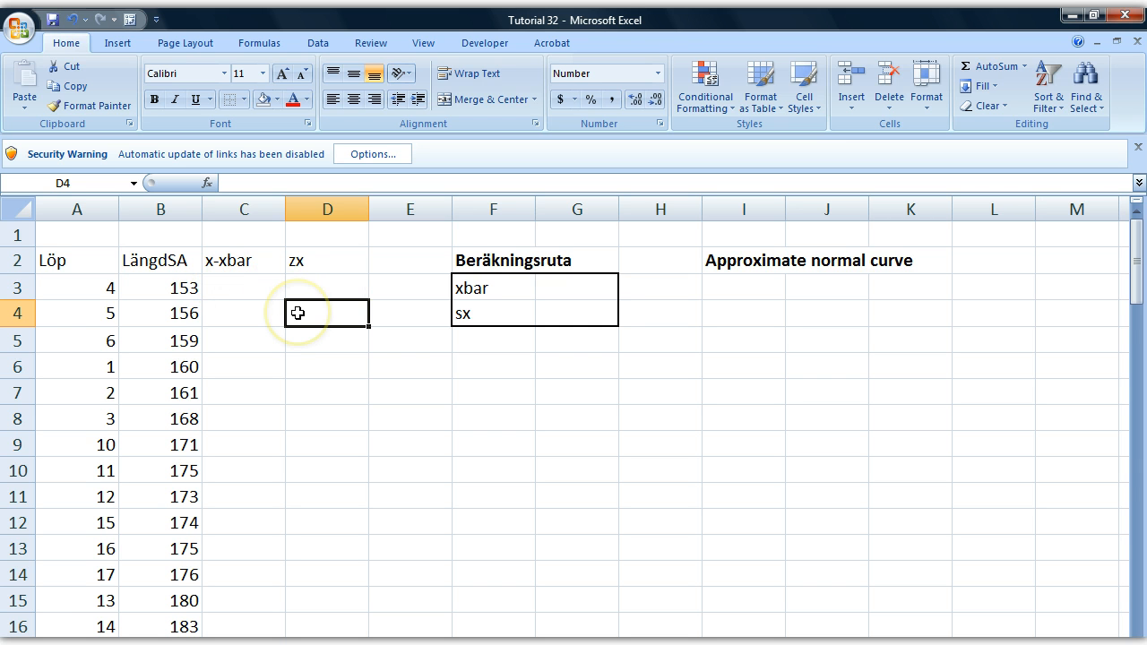
mouse_move(500, 375)
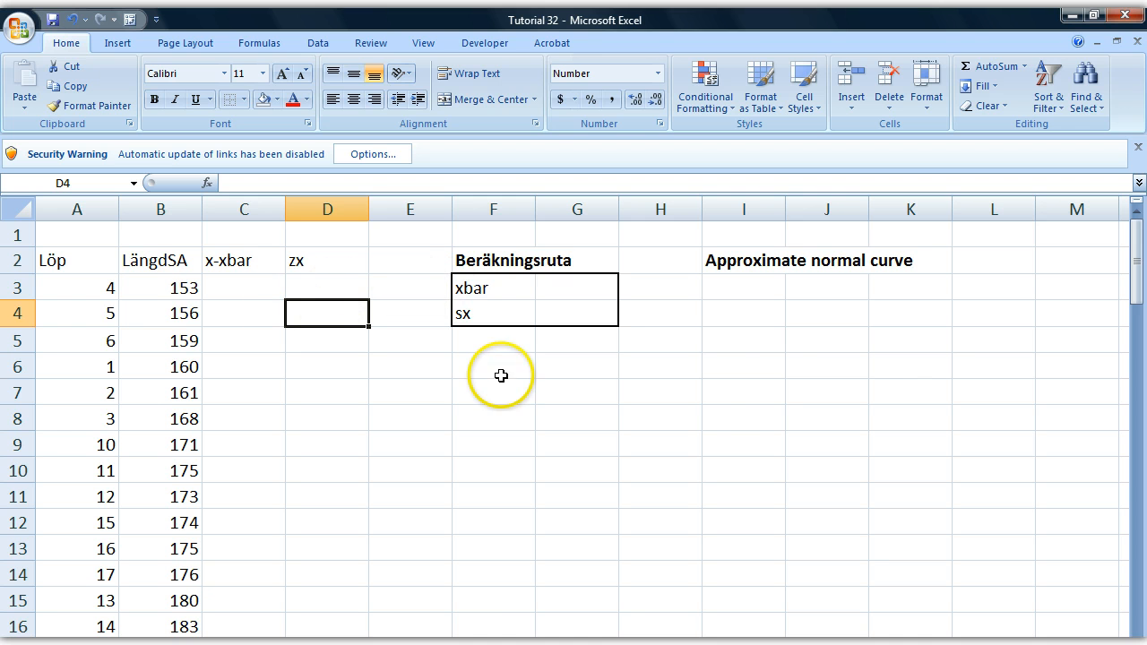
mouse_move(624, 292)
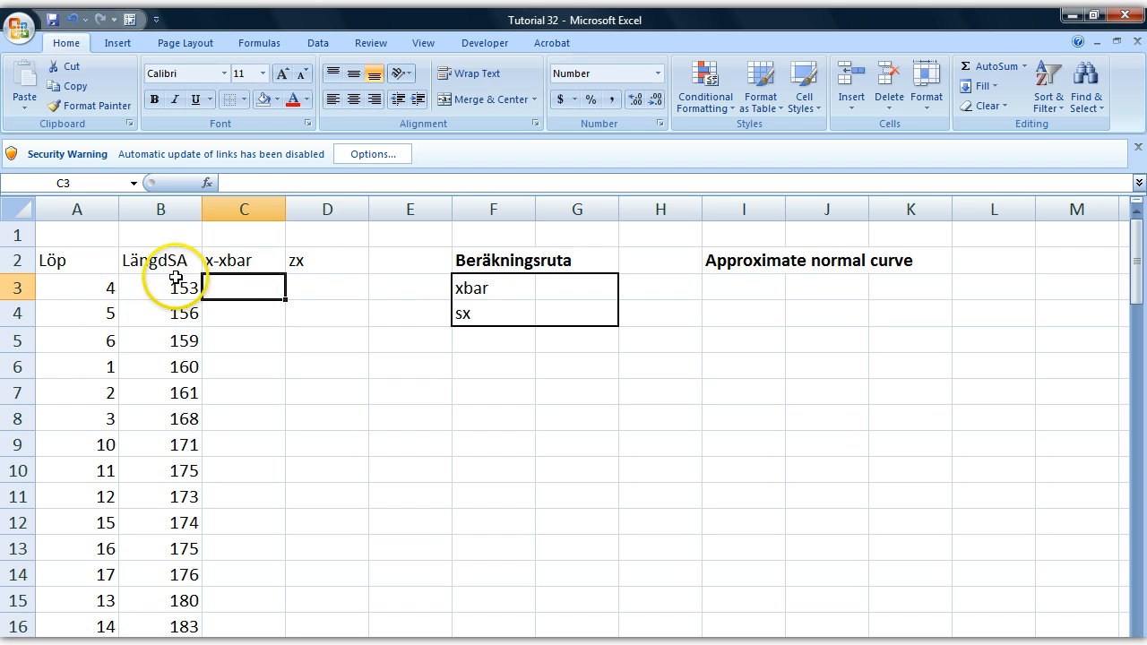
Compute the mean height xbar as =AVERAGE(B3:B19) in G3, giving 172.47.
click(161, 287)
text(=)
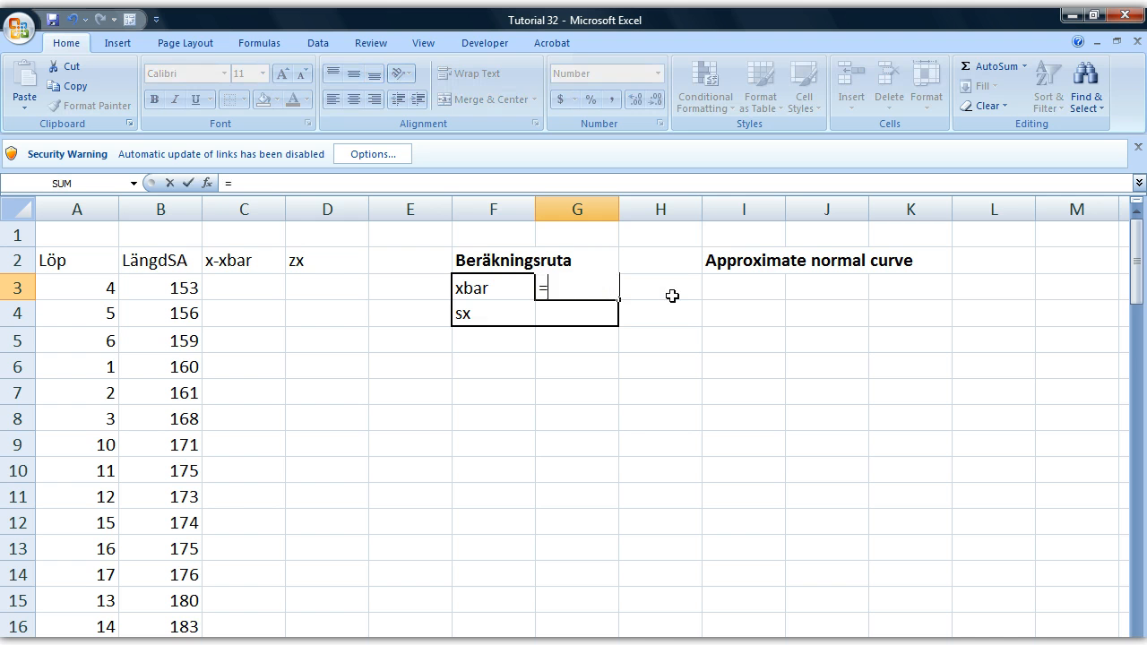
text(QAVER)
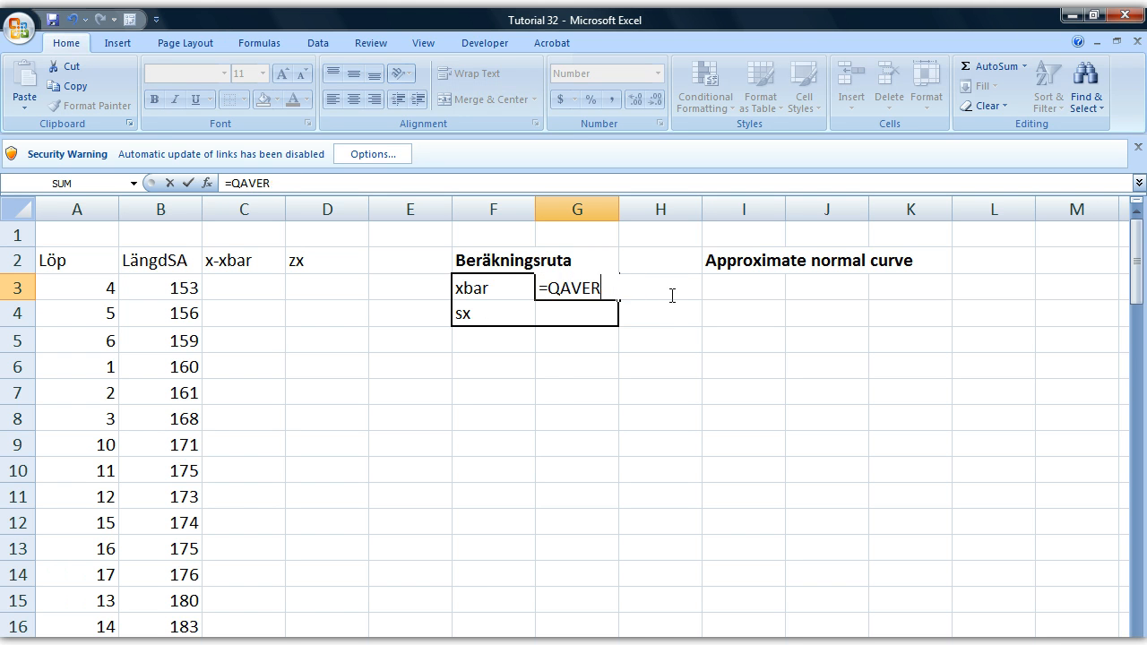
text(AVERG)
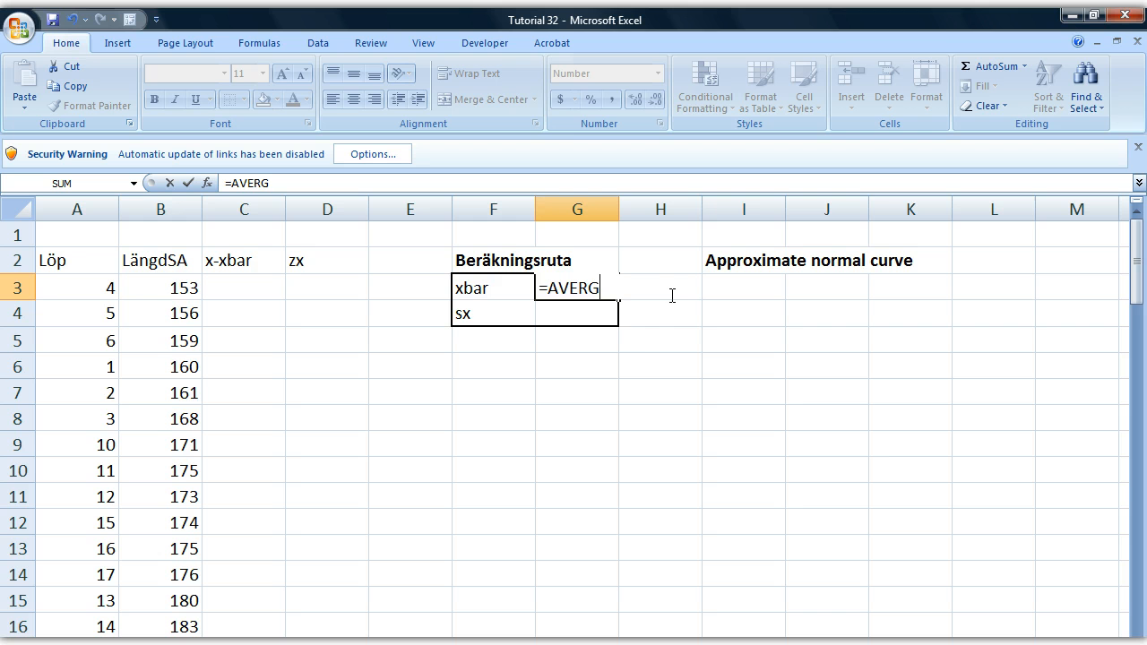
text(E)
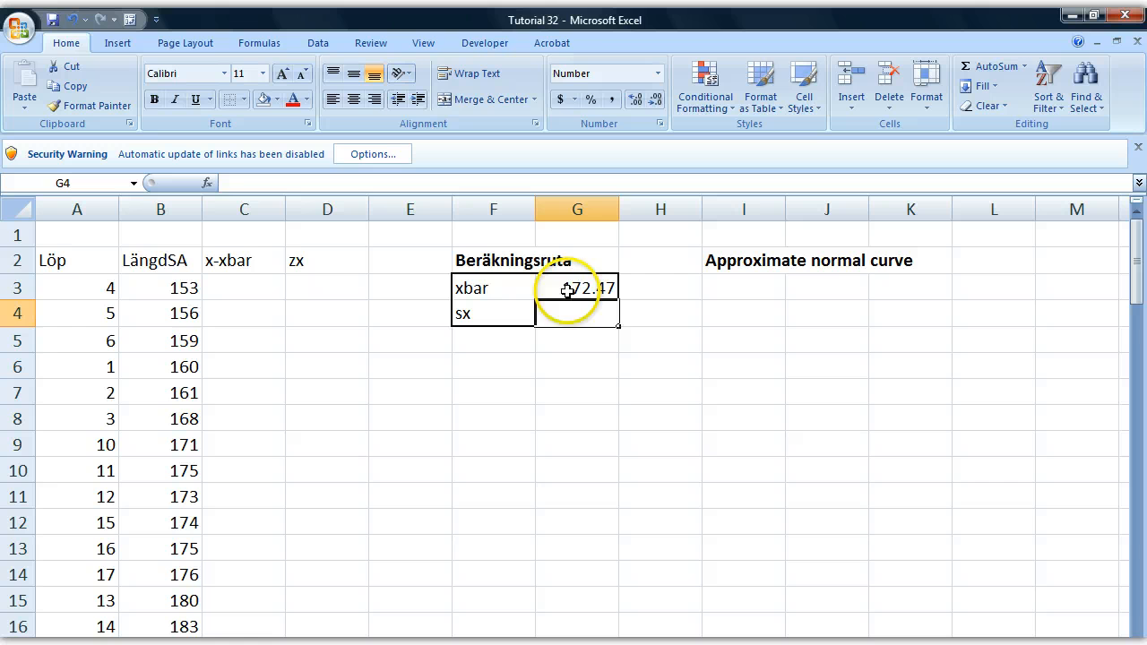
click(577, 287)
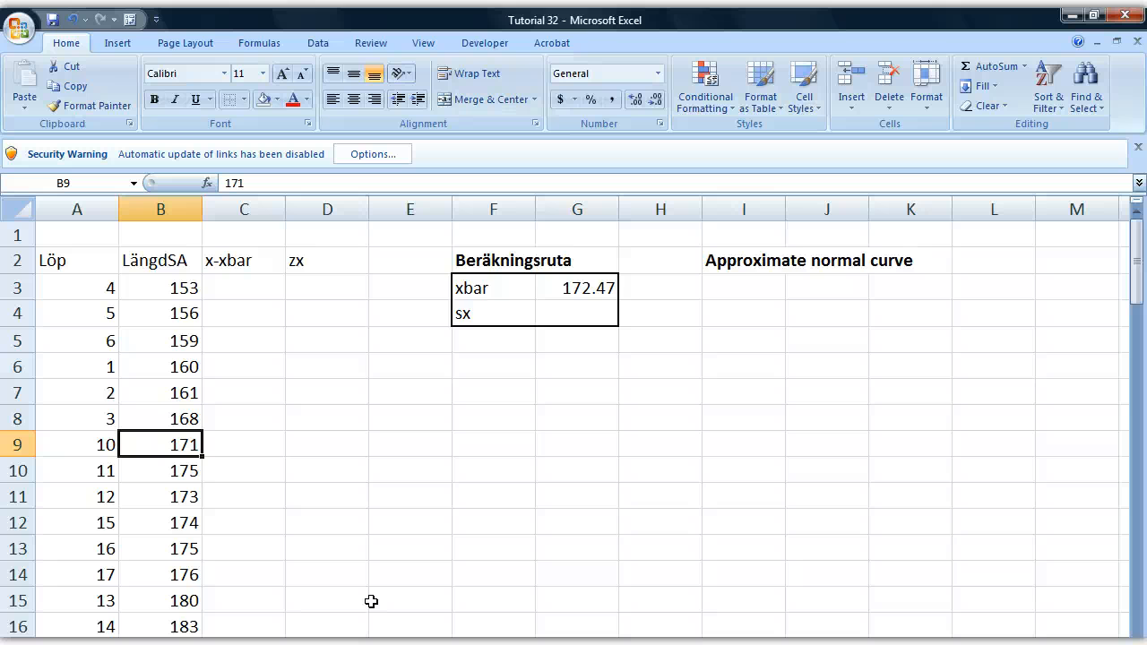
scroll(down, 3)
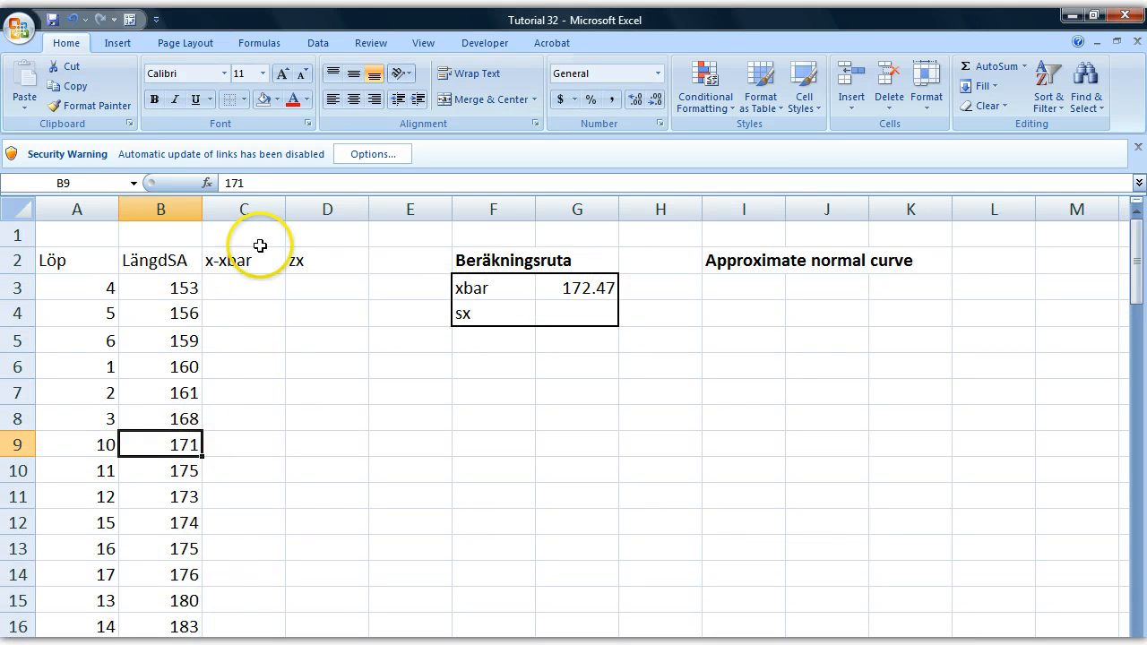
mouse_move(157, 537)
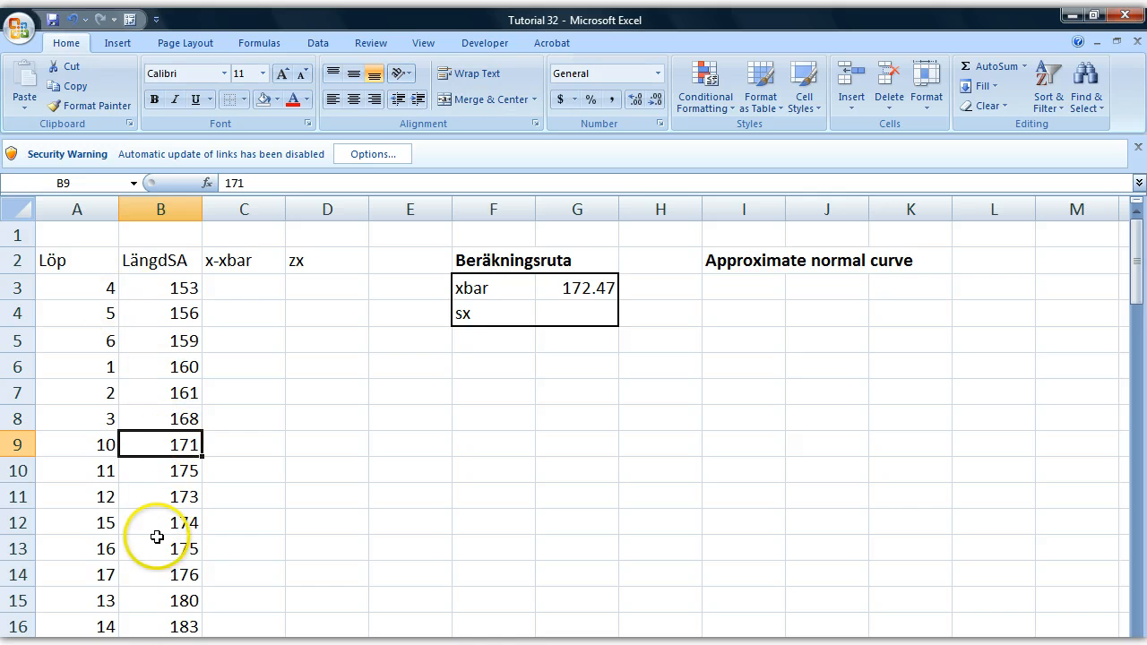
Compute the standard deviation sx as =STDEV(B3:B19) in G4, giving 11.83.
click(577, 313)
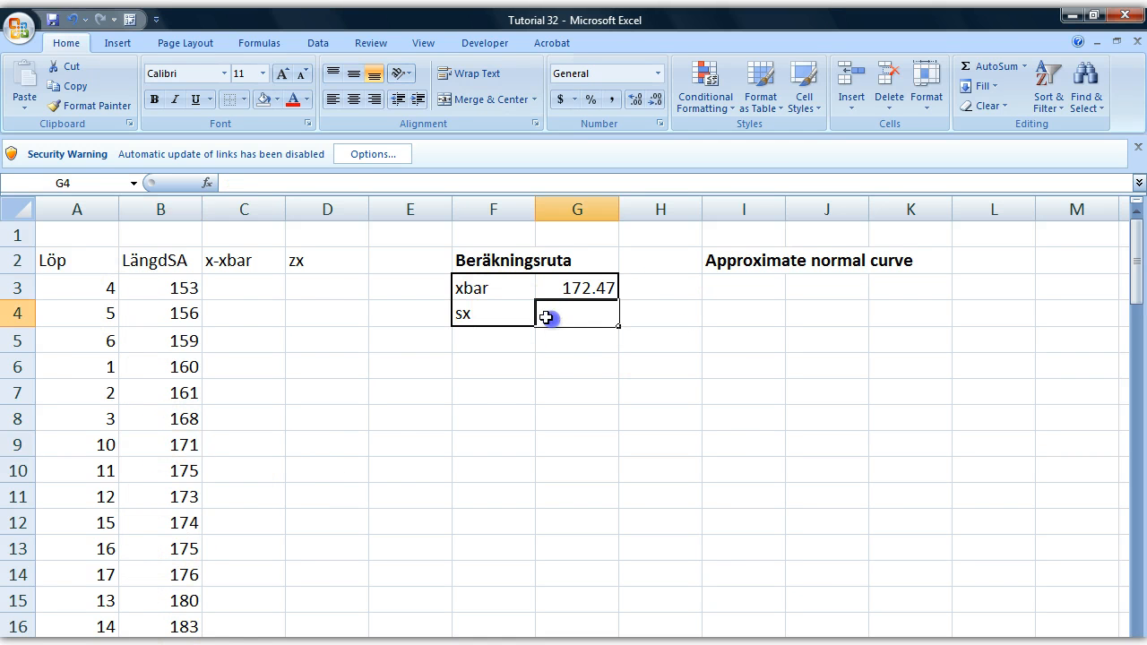
text(=)
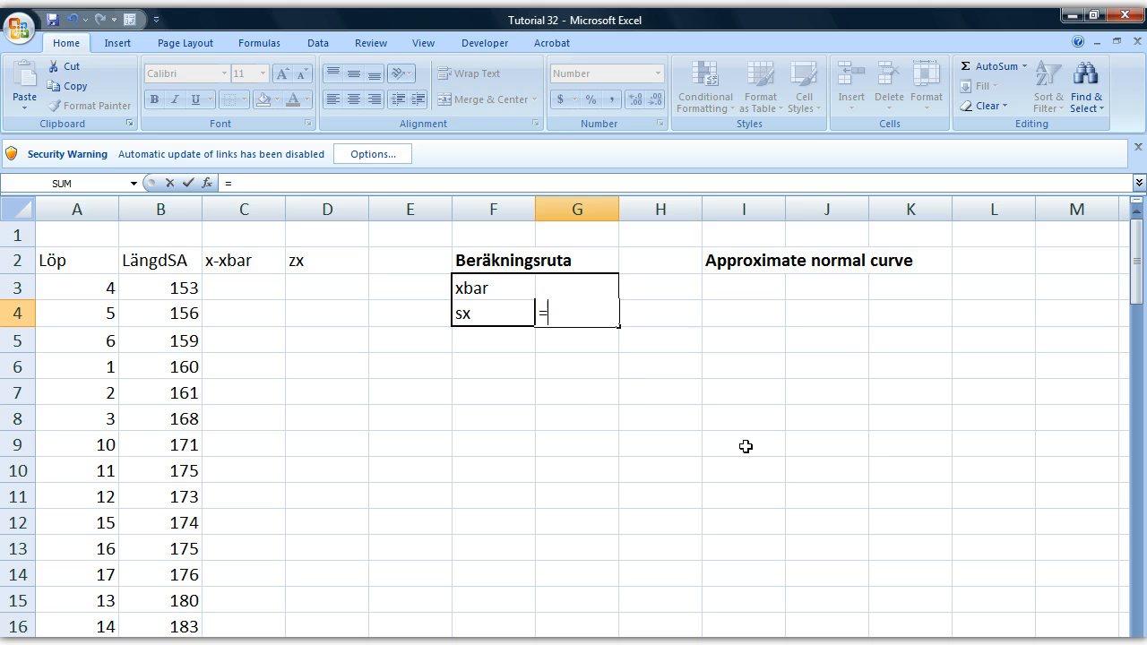
text(STDEV(B3:B19)
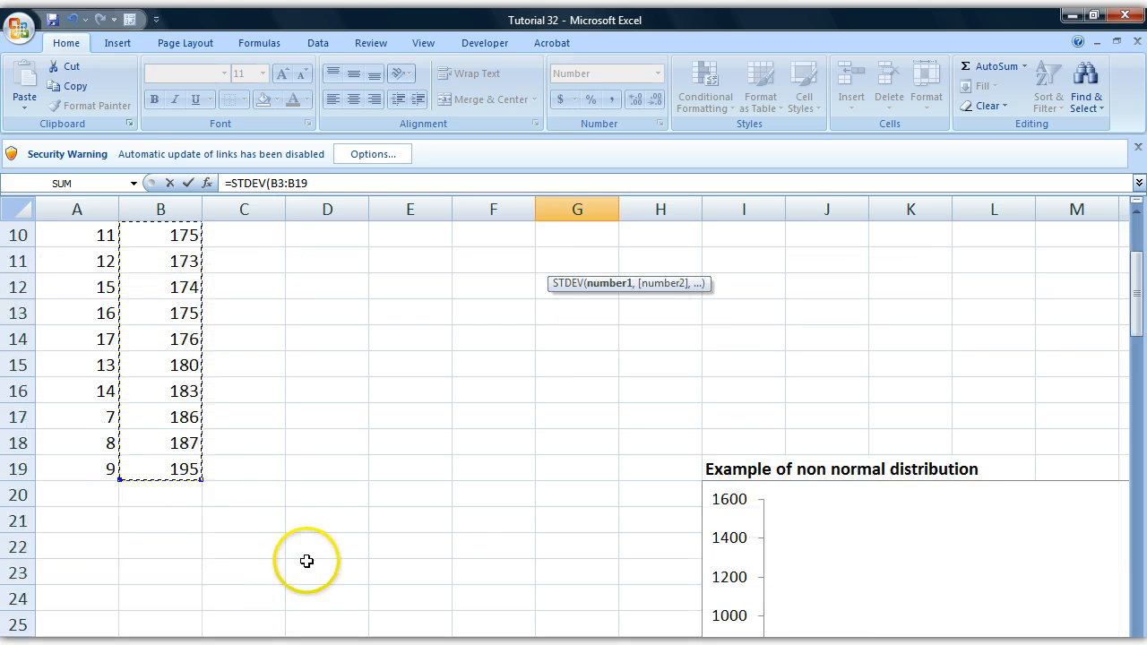
scroll(up, 3)
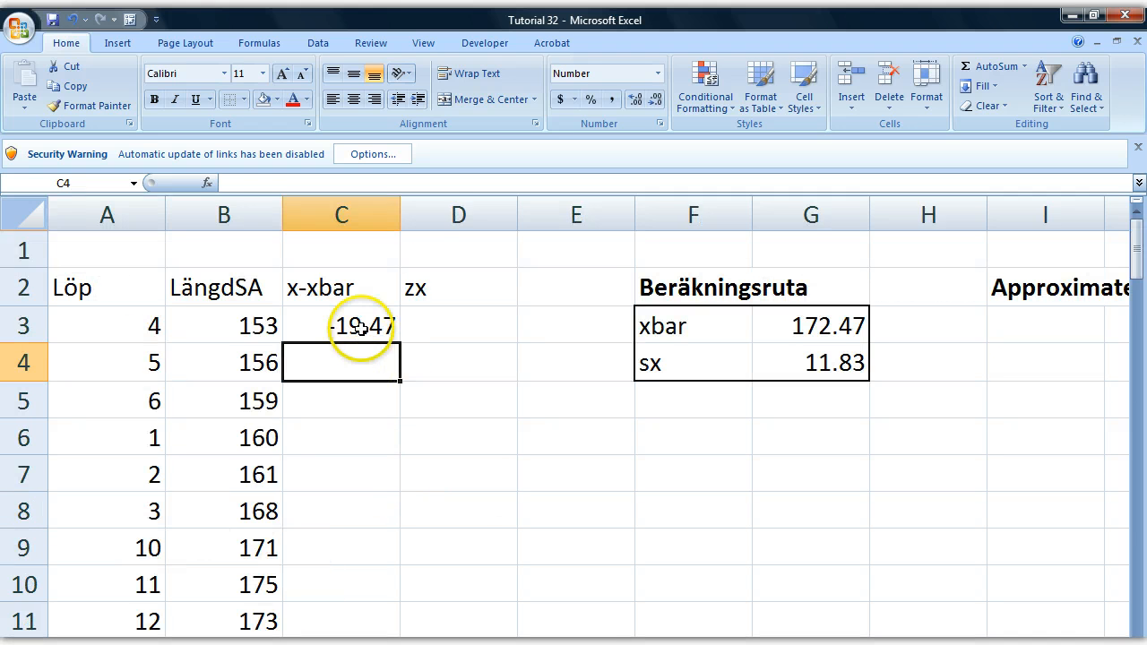
Enter =B3-G$3 in C3 and fill the x-xbar deviations down the column, starting -19.47.
text(=B3-G$3)
click(459, 324)
text(=C3/)
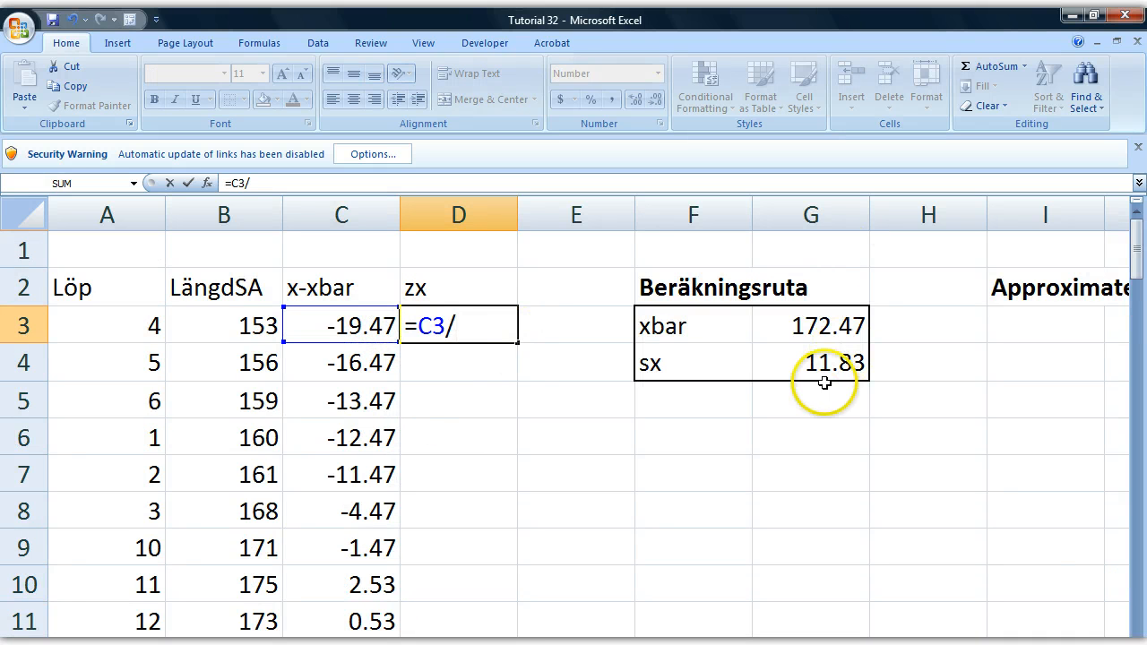
Complete =C3/G$4 in D3 and fill the z-scores down column D, starting -1.65, -1.39, -1.14.
click(810, 362)
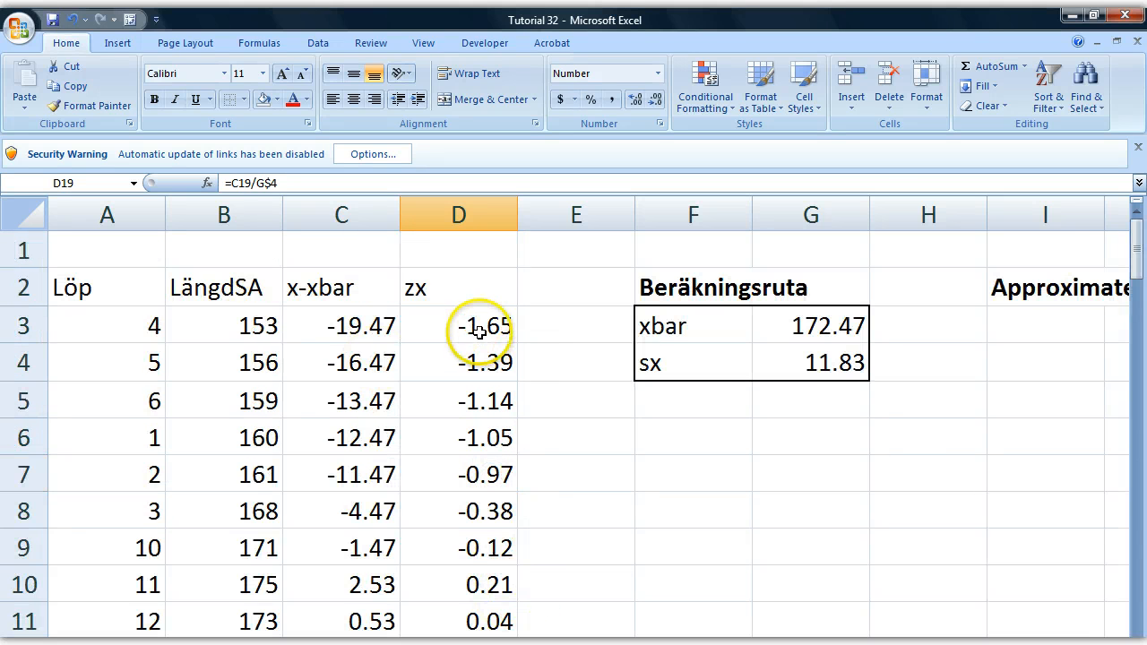
click(458, 325)
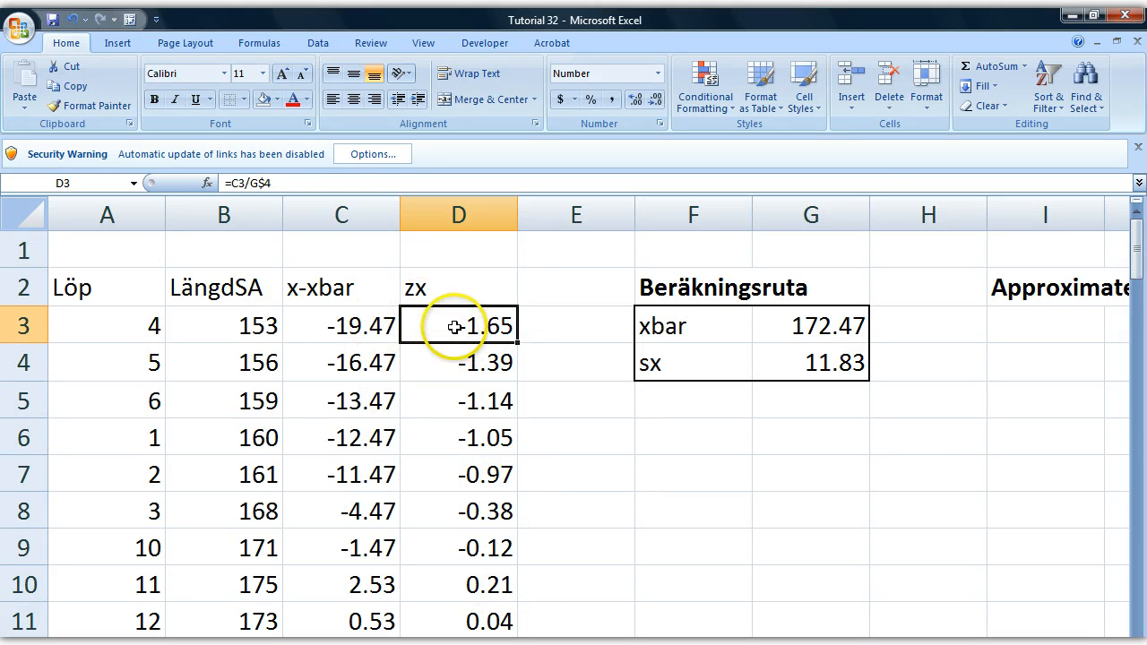
drag(457, 325, 457, 621)
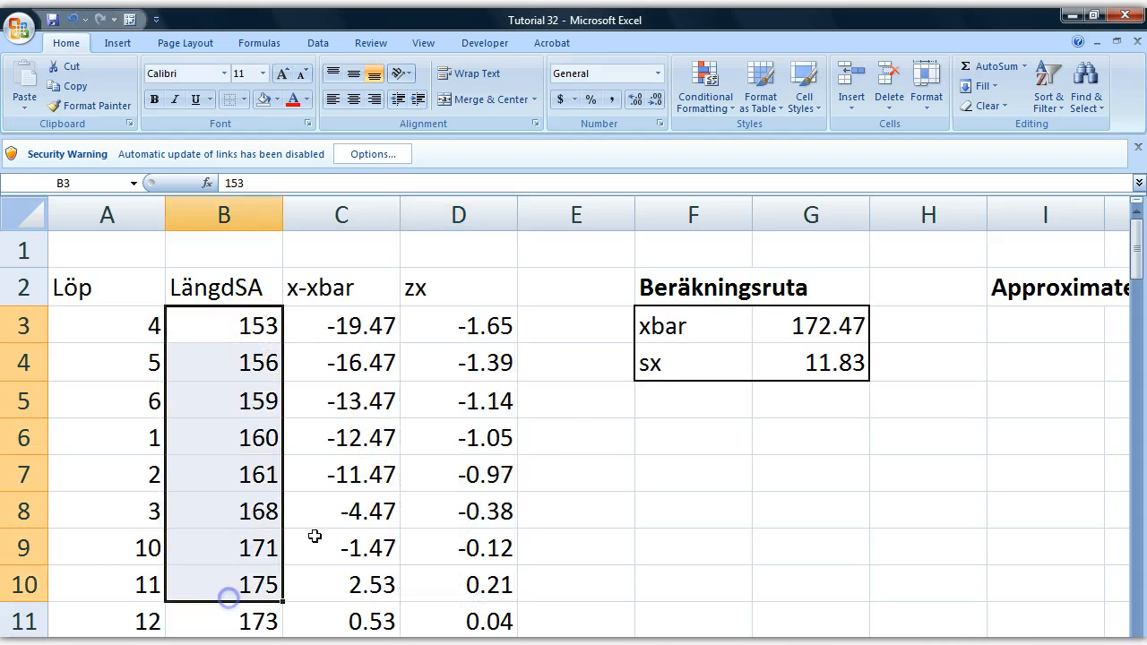
mouse_move(766, 536)
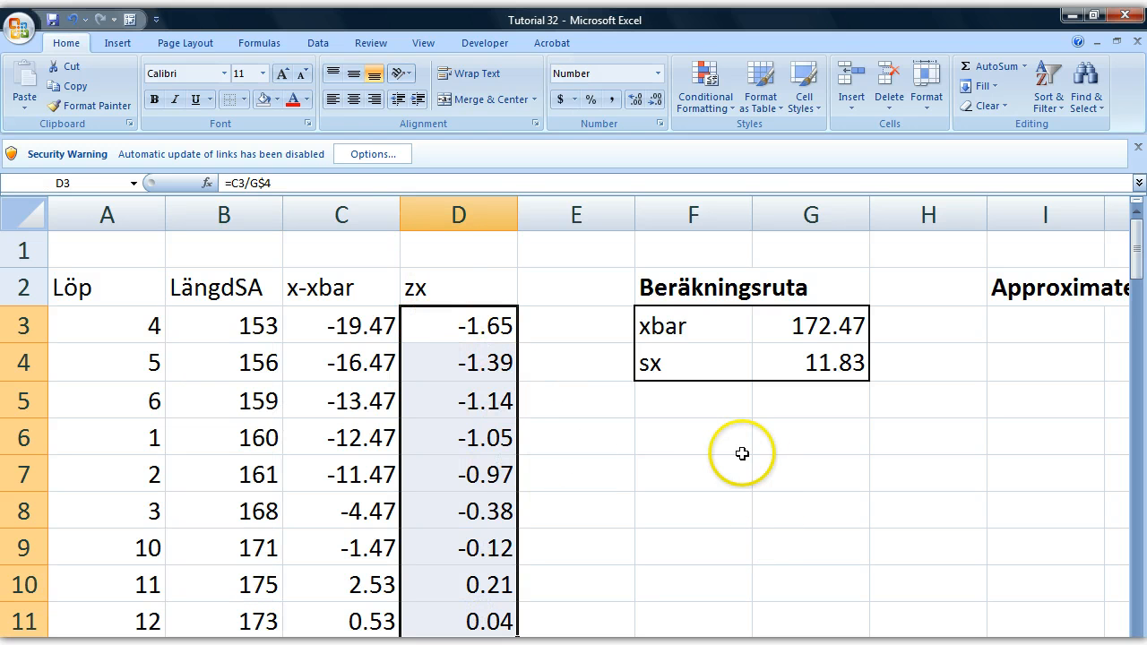
mouse_move(600, 517)
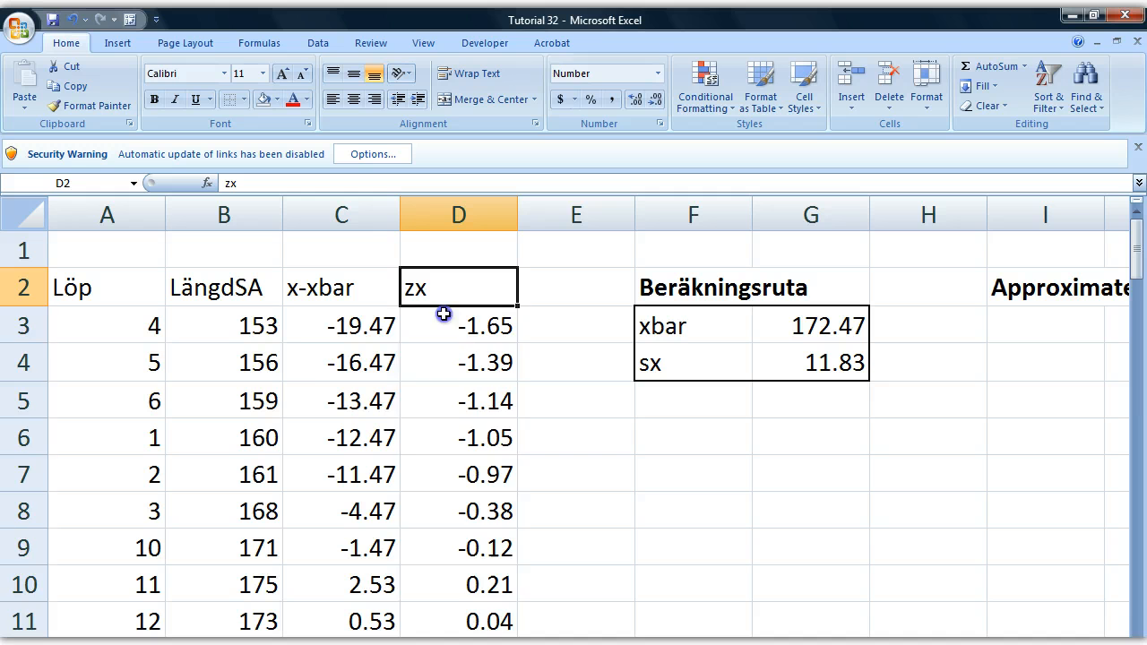
click(576, 547)
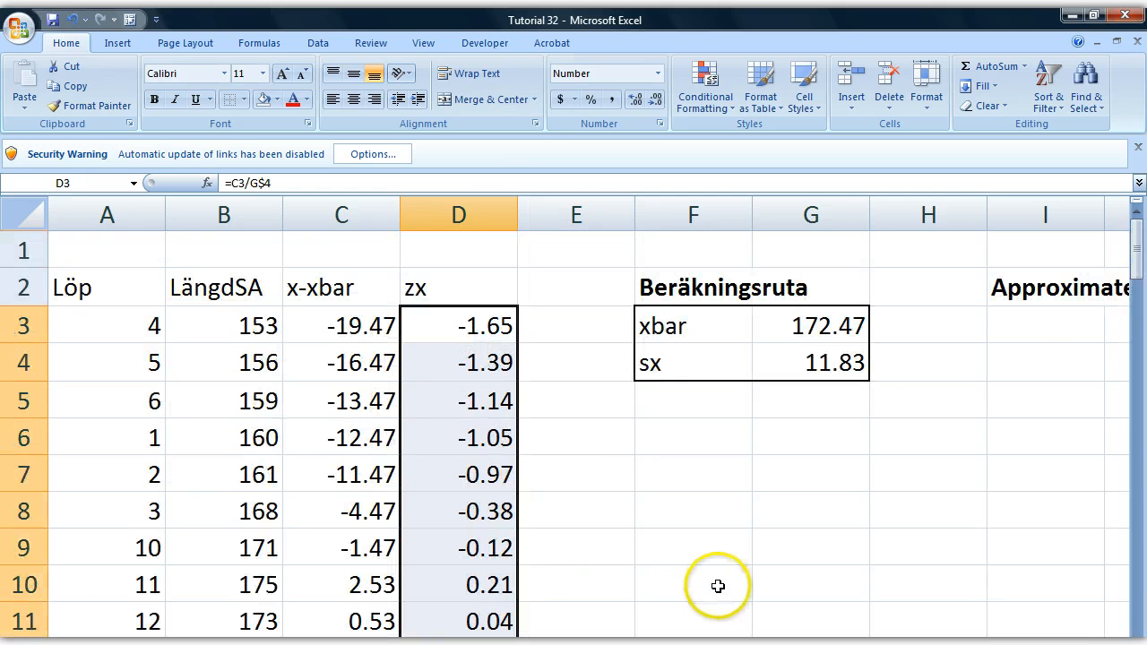
Insert a scatter chart of the zx values and bring up its Select Data dialog.
click(118, 42)
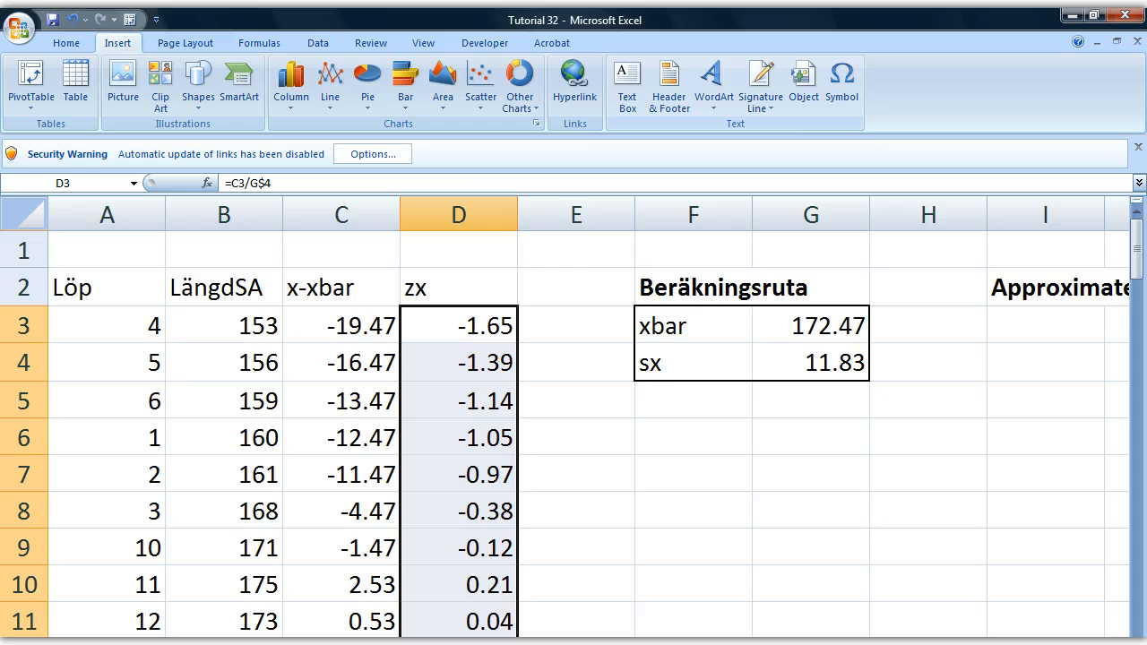
click(480, 85)
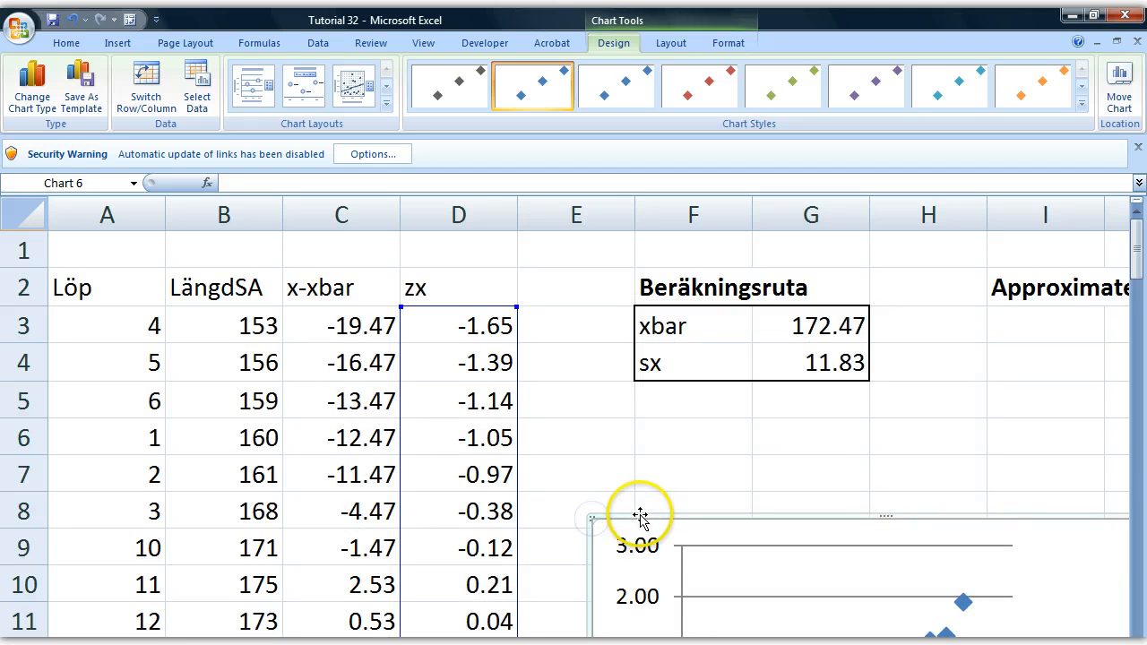
scroll(down, 3)
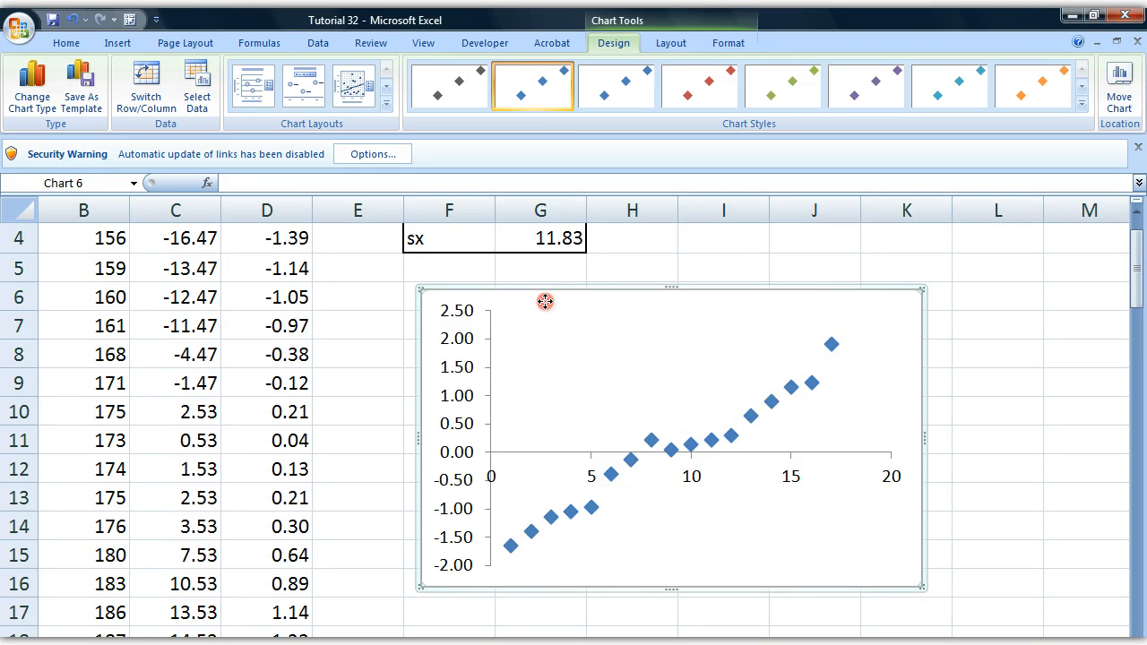
click(198, 85)
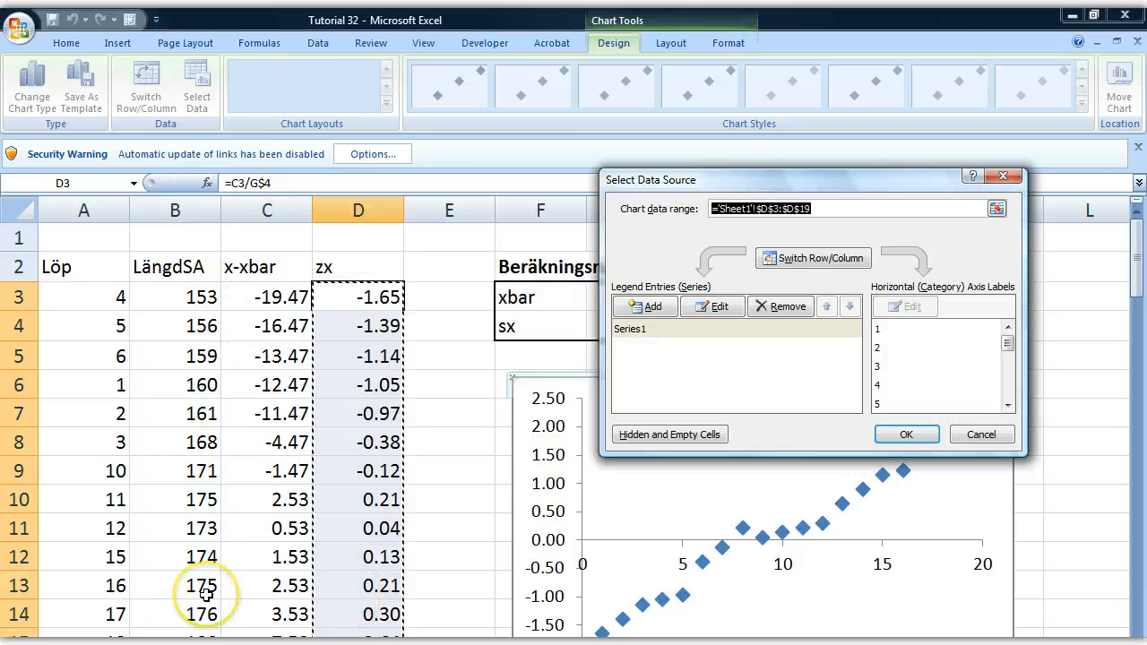
mouse_move(185, 296)
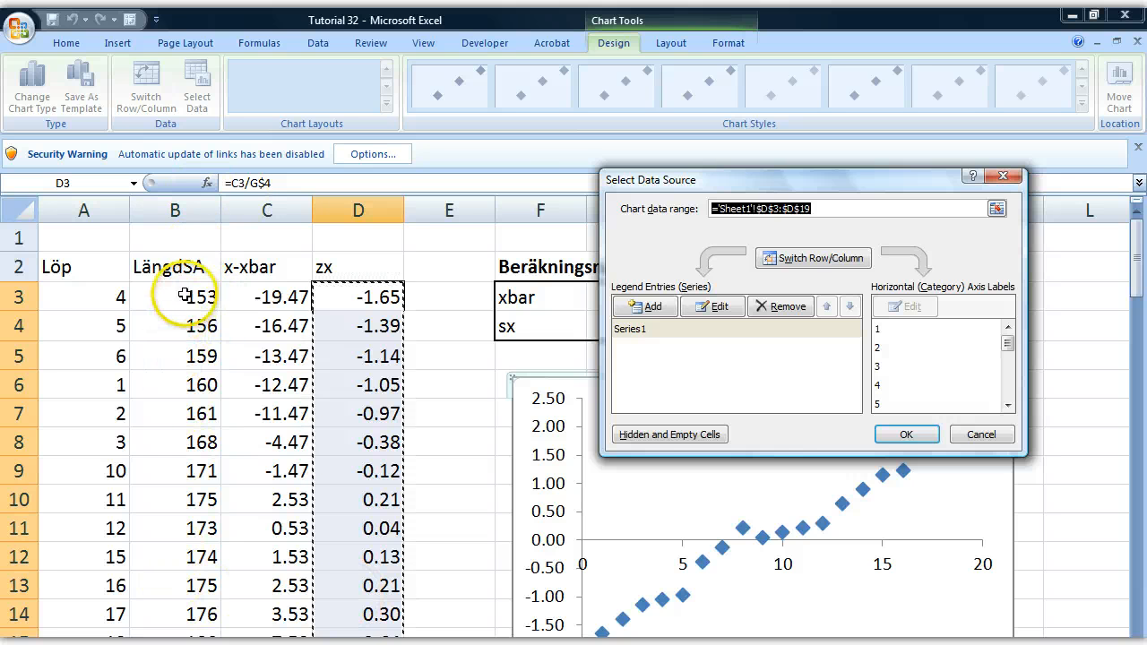
mouse_move(668, 85)
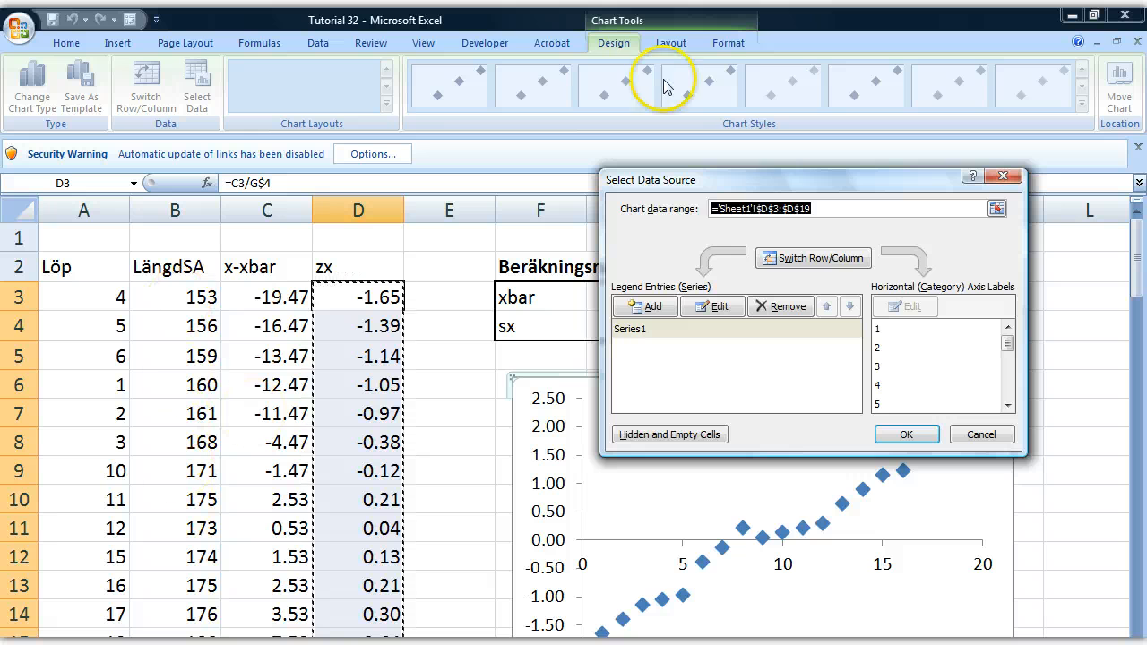
Edit Series1 so X values are D3:D19 z-scores and Y values are B3:B19 heights.
click(630, 329)
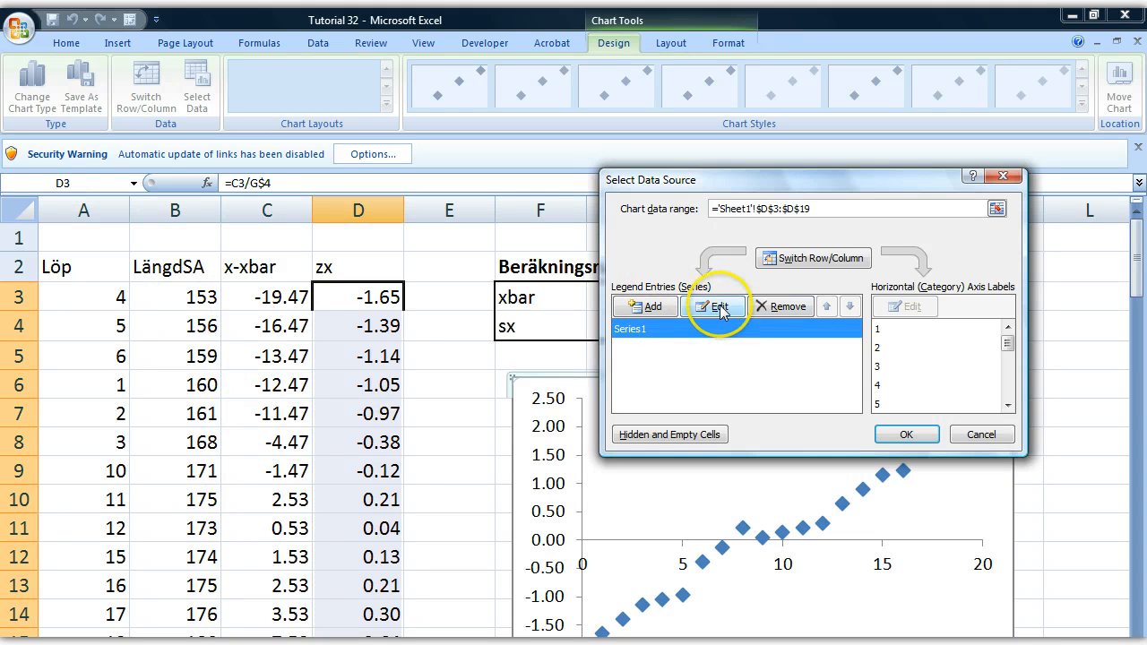
click(716, 305)
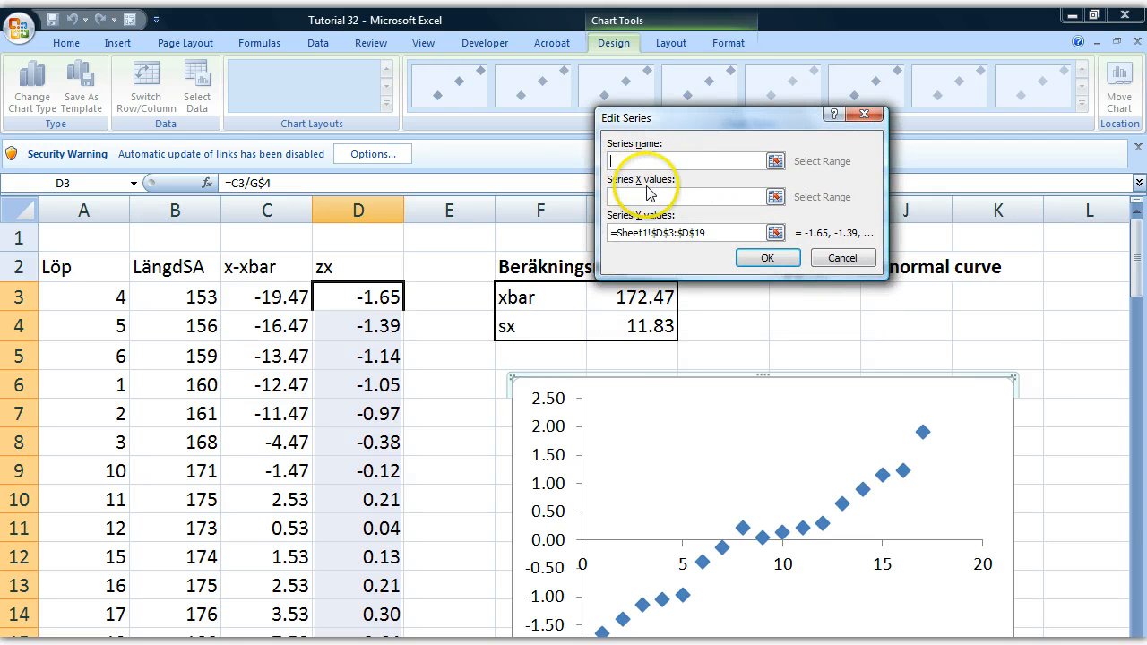
mouse_move(632, 184)
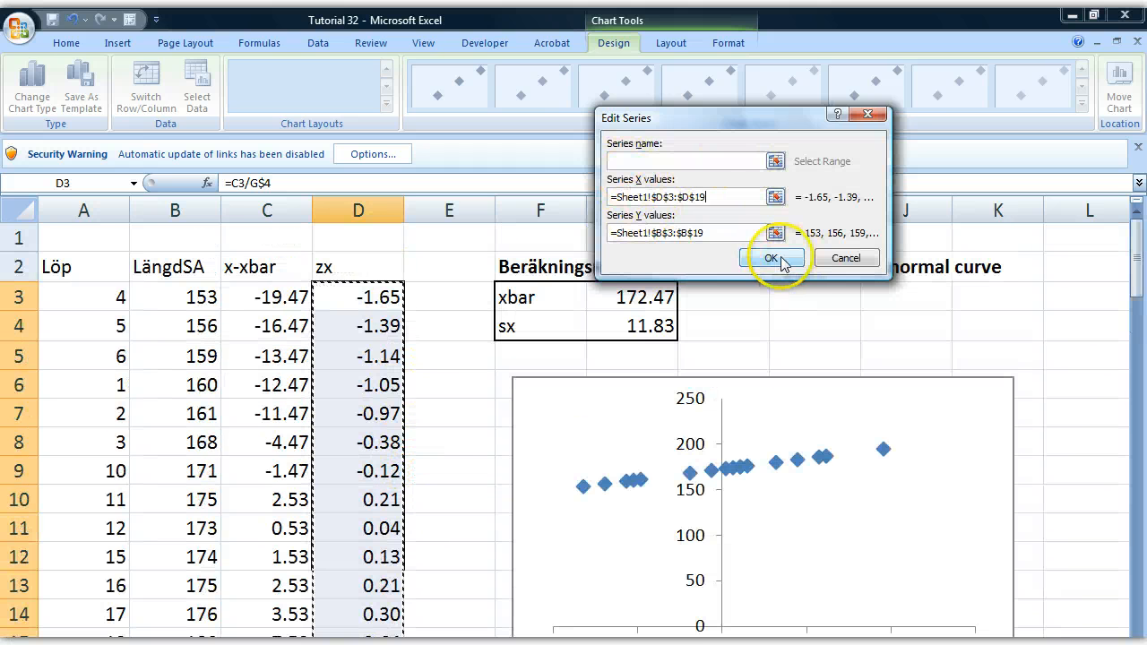
click(770, 258)
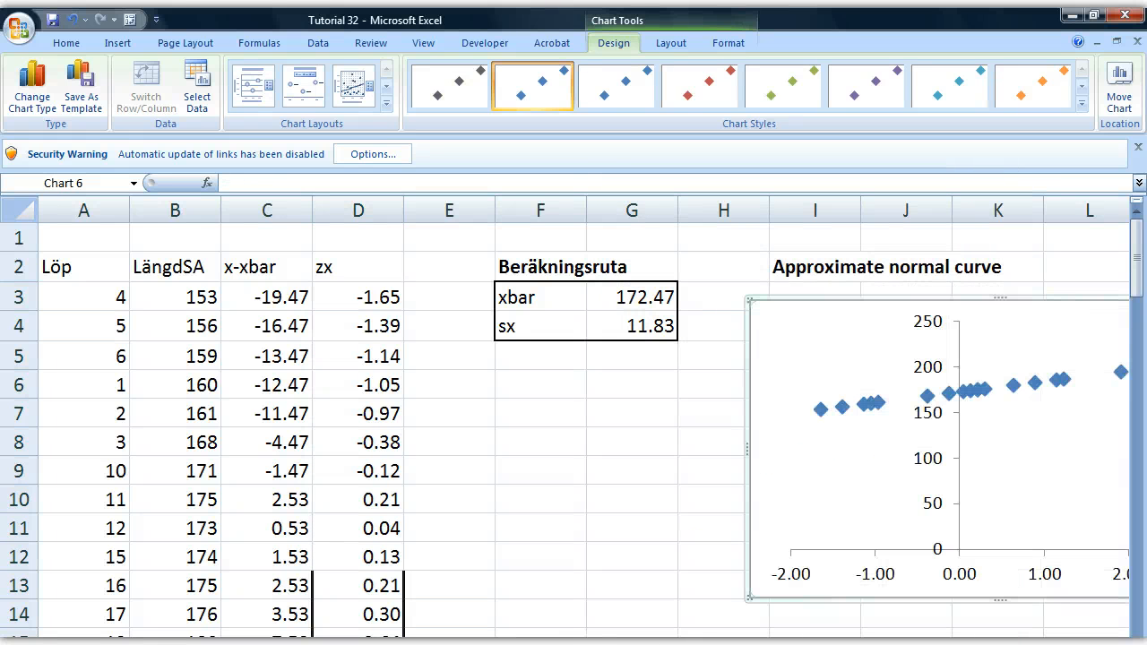
Select the chart's horizontal z-score axis and bring up its context menu.
scroll(right, 3)
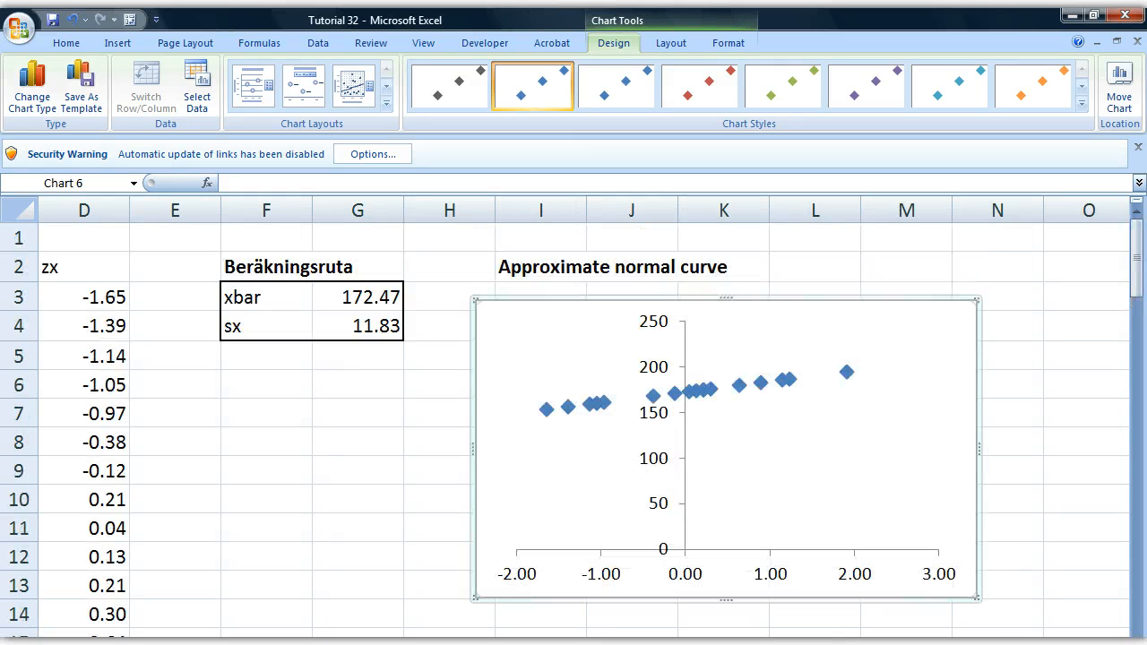
scroll(down, 3)
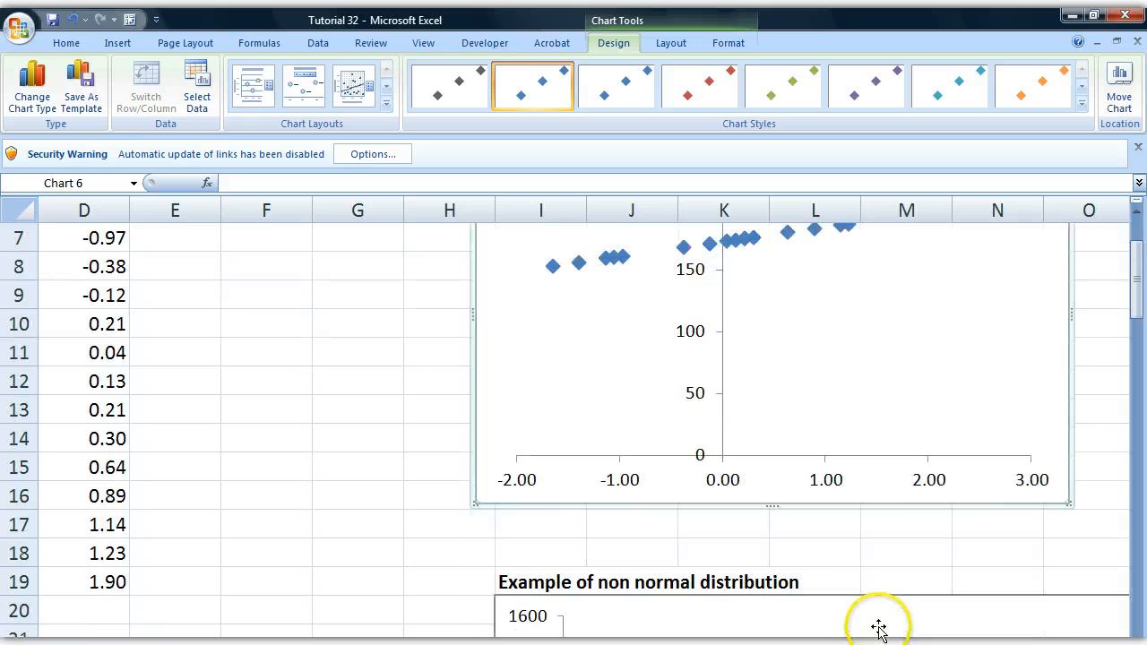
mouse_move(908, 477)
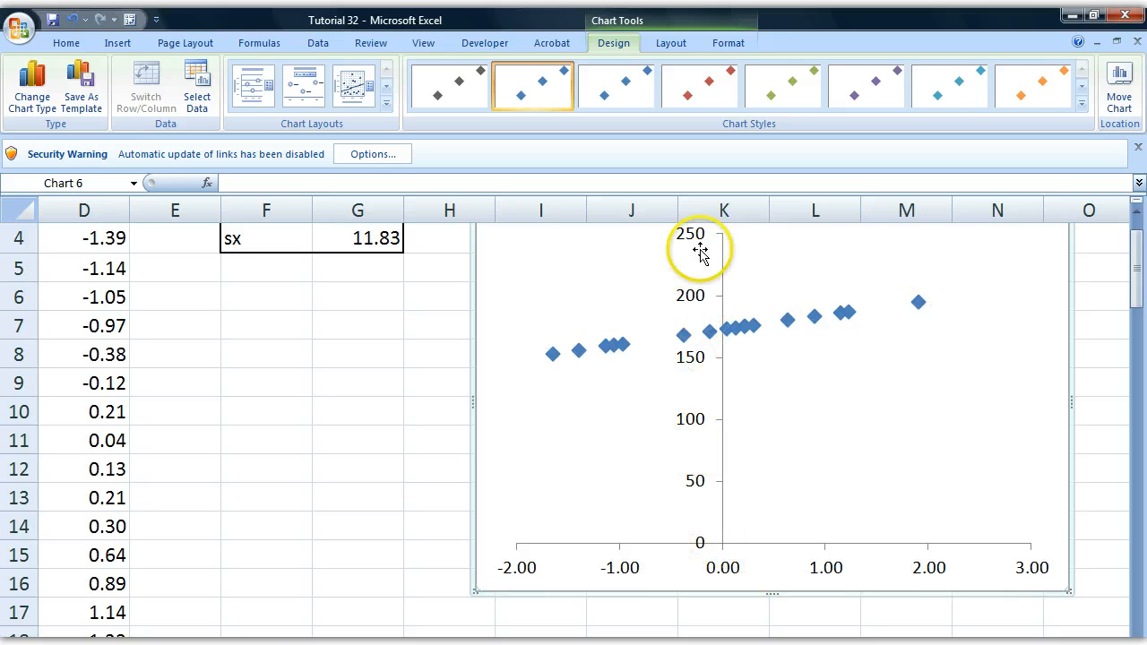
mouse_move(838, 336)
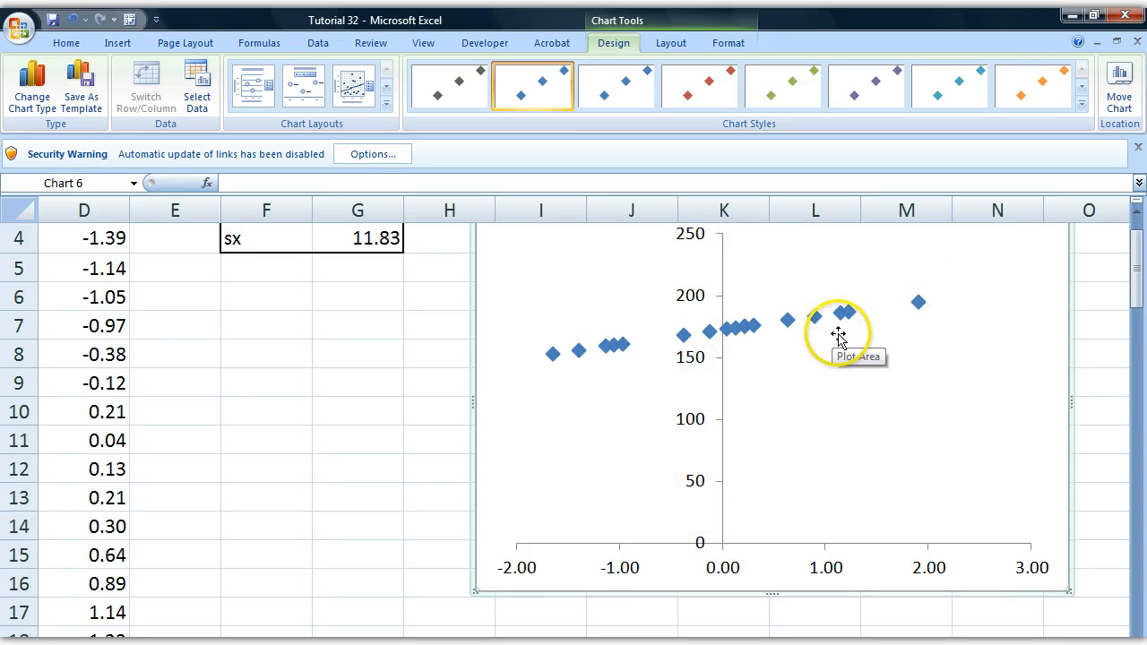
mouse_move(721, 363)
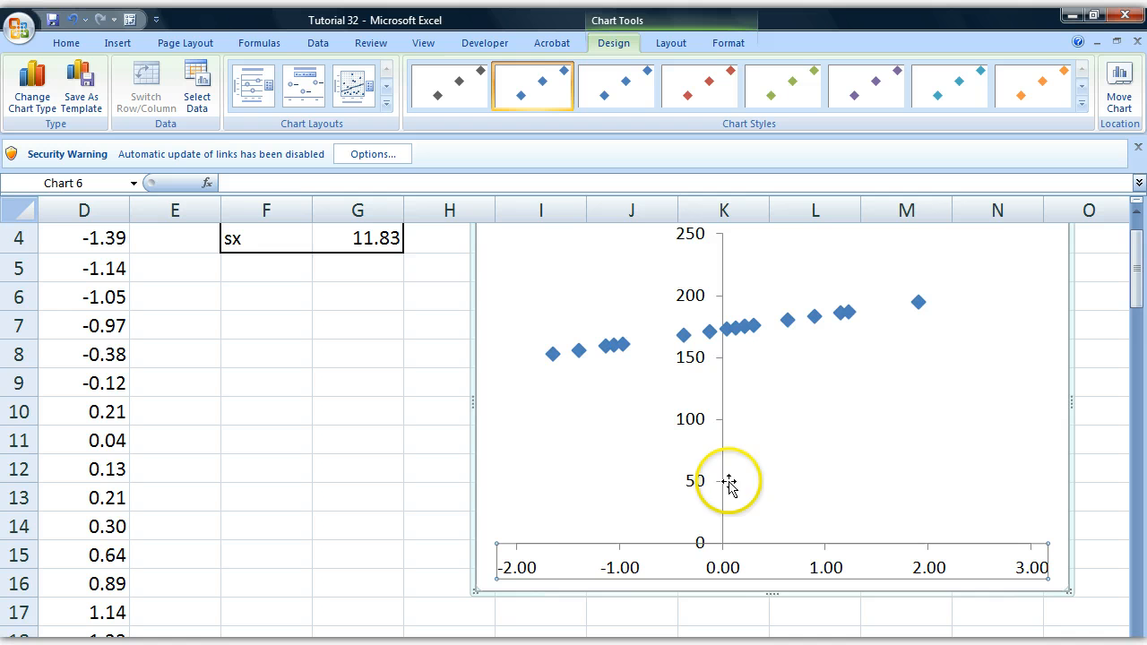
mouse_move(682, 563)
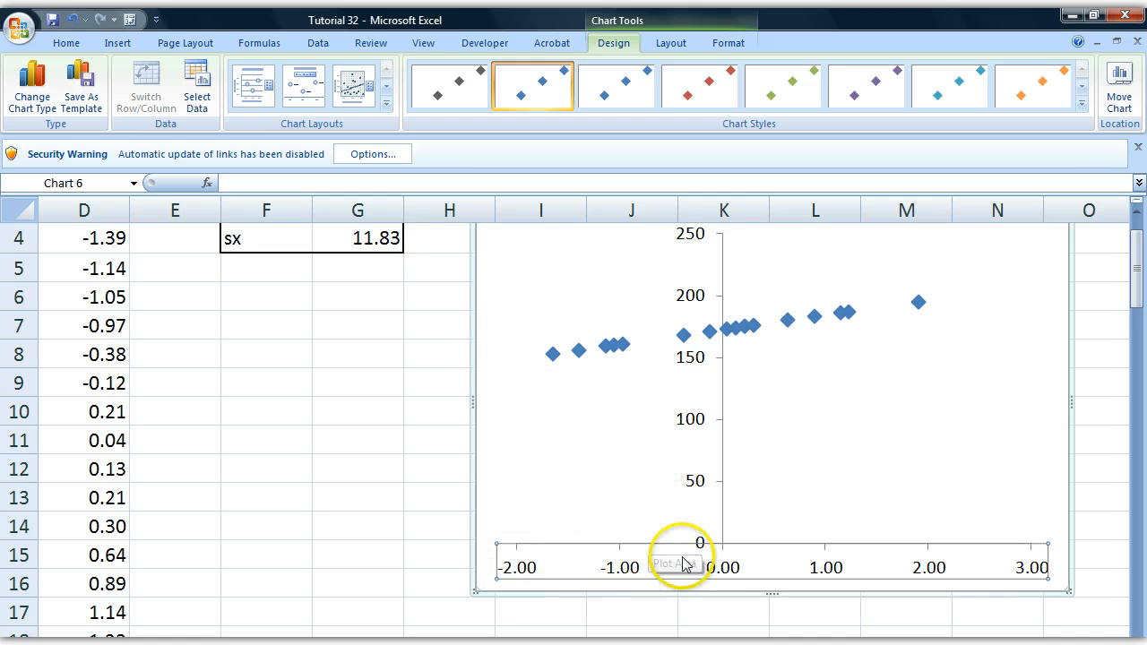
mouse_move(717, 560)
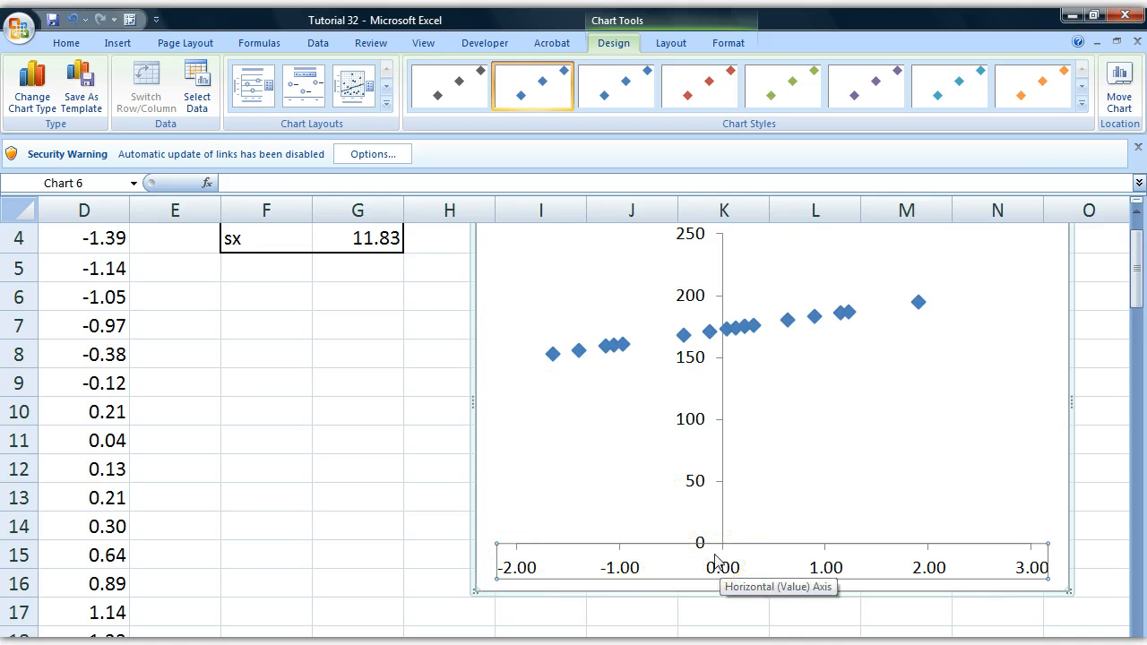
mouse_move(457, 511)
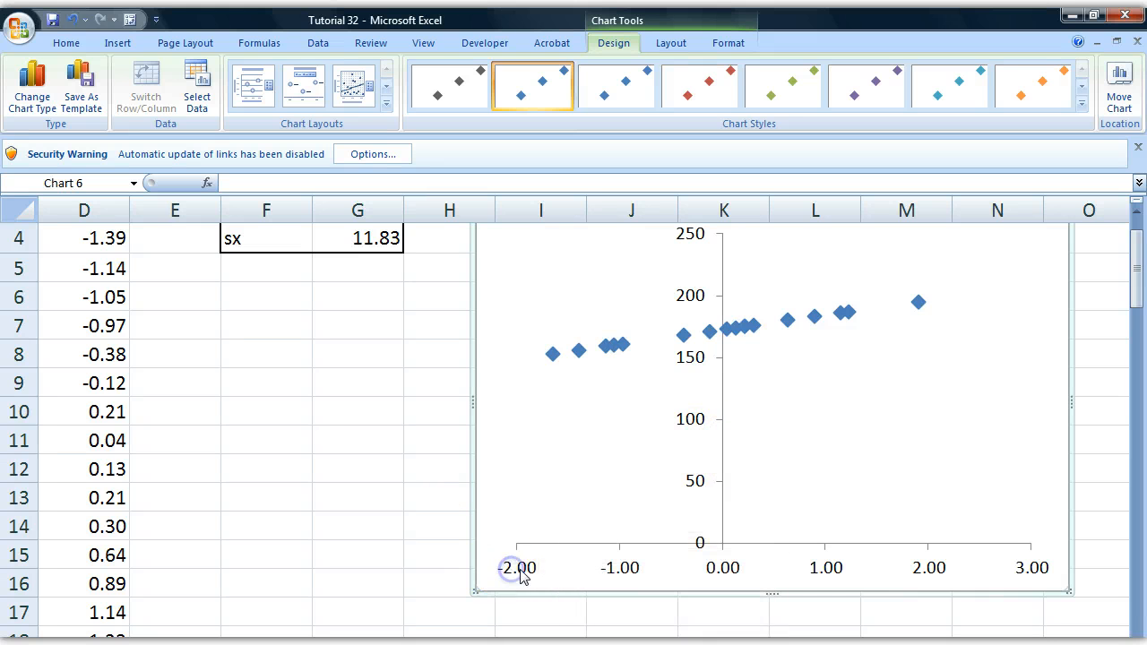
click(725, 567)
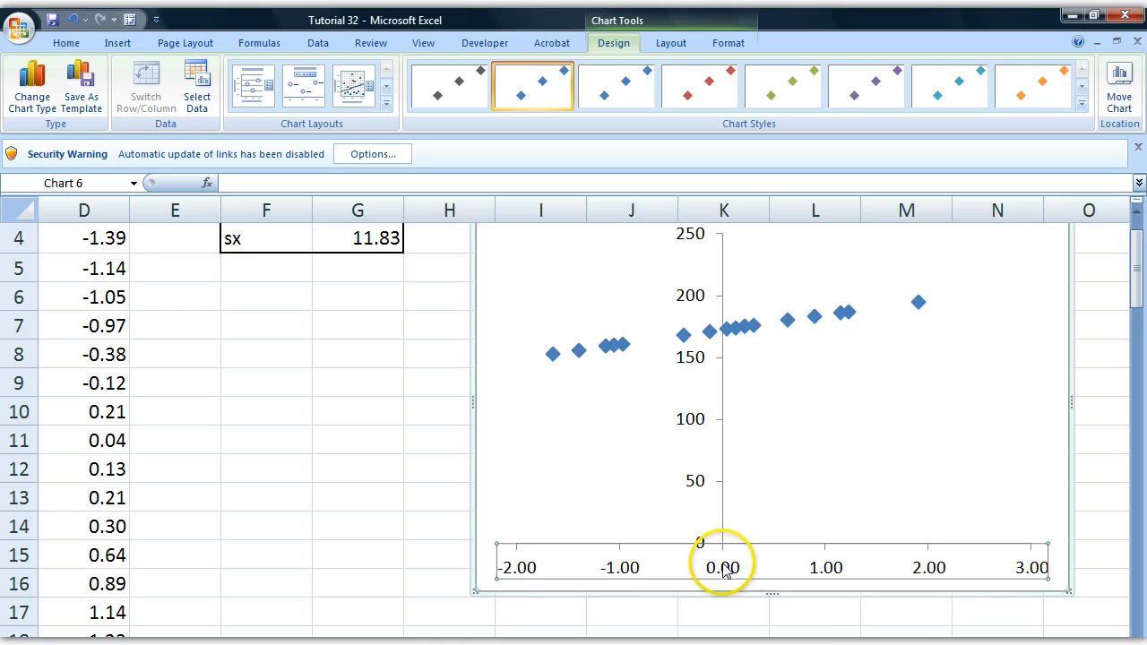
right_click(724, 566)
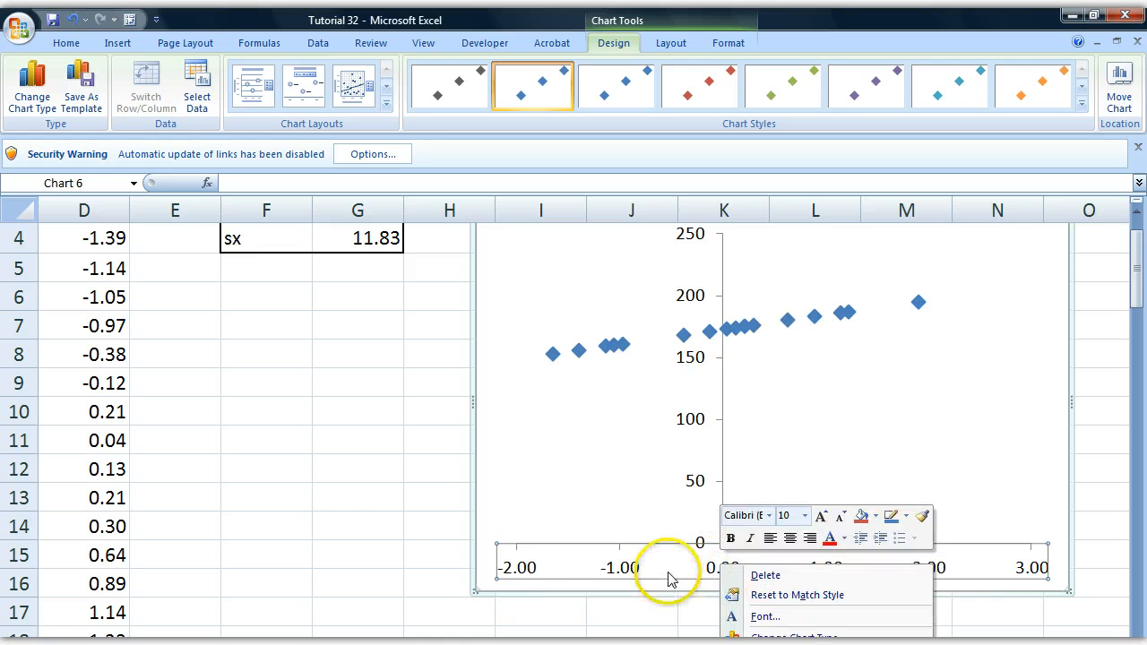
In Format Axis, set Vertical axis crosses to Axis value -2 and close.
scroll(down, 3)
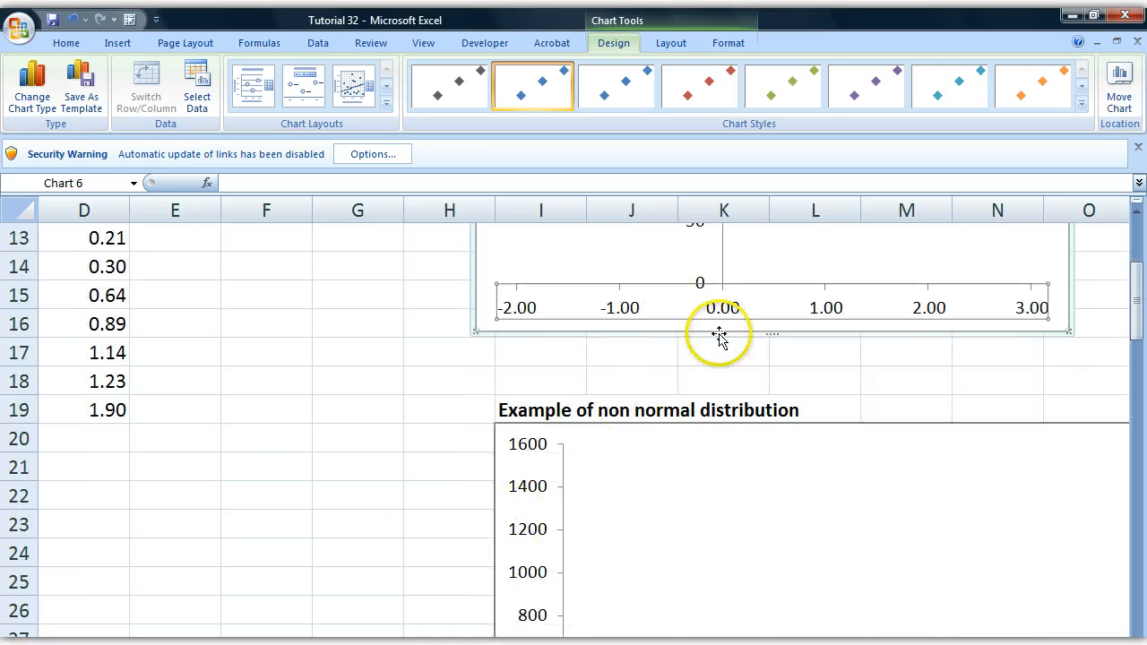
right_click(720, 334)
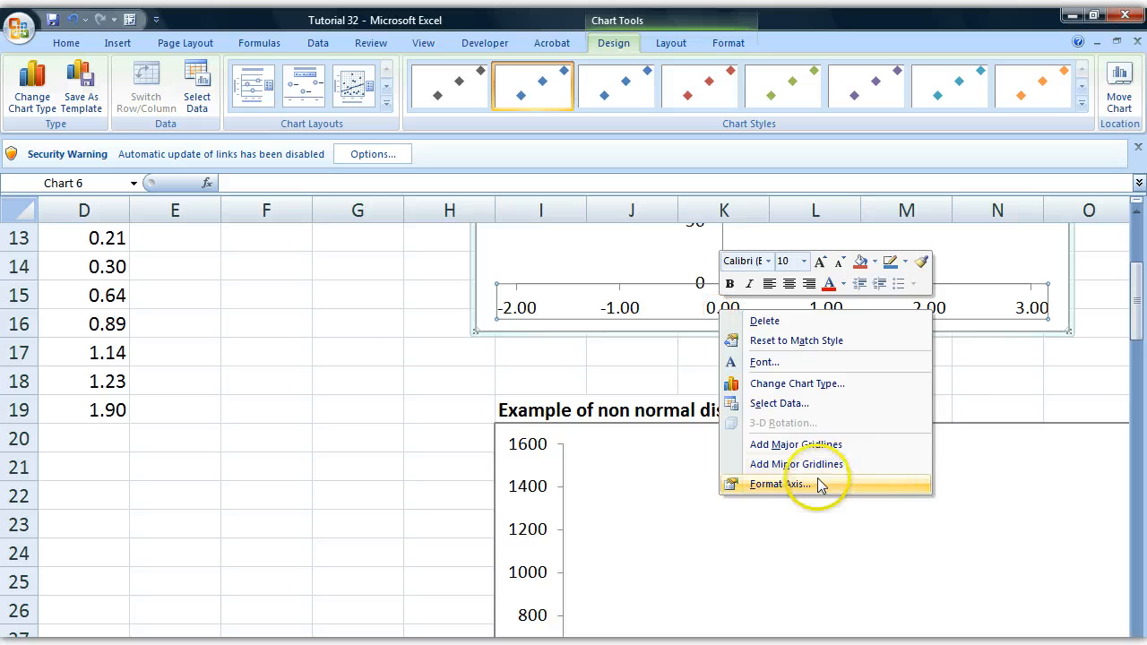
click(782, 484)
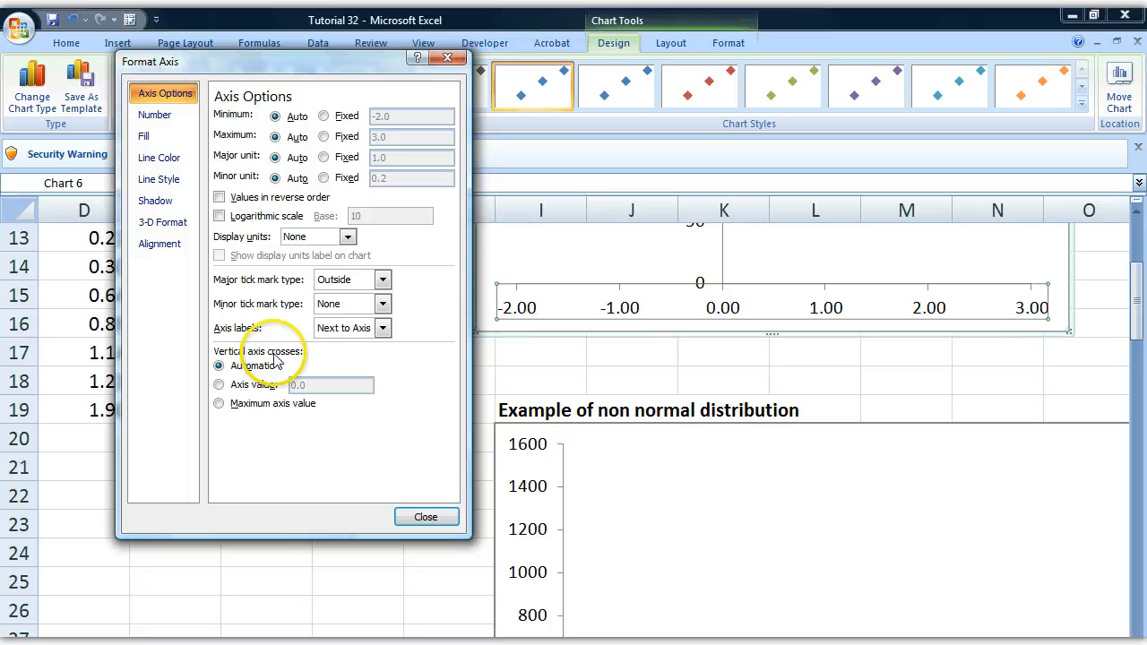
click(219, 384)
text(-2)
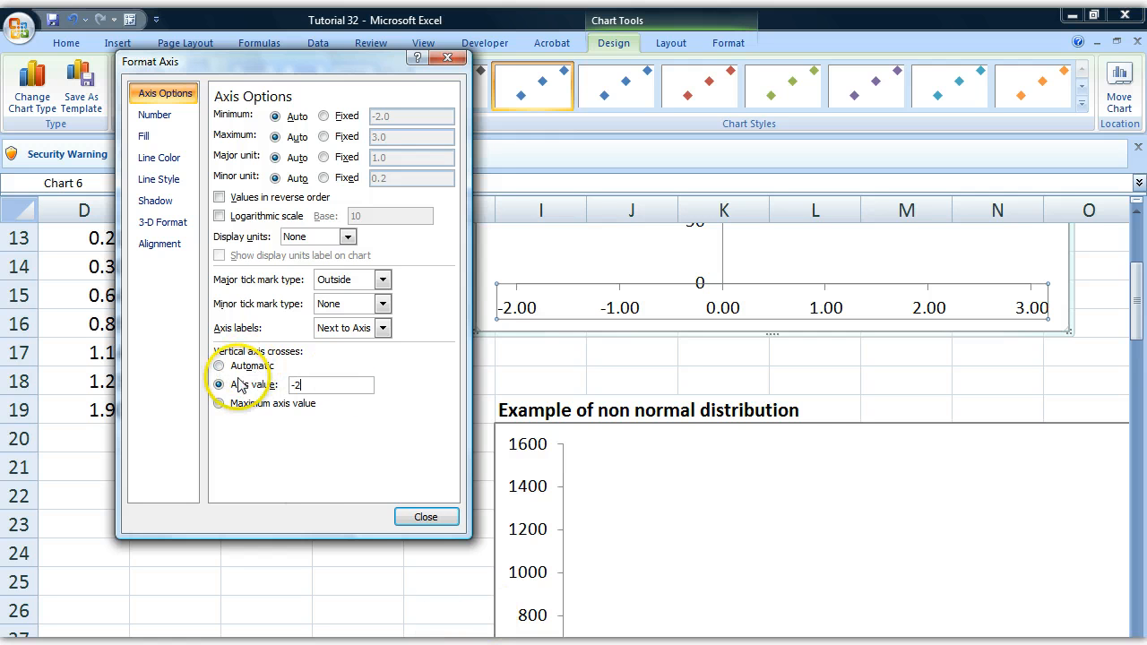
click(426, 516)
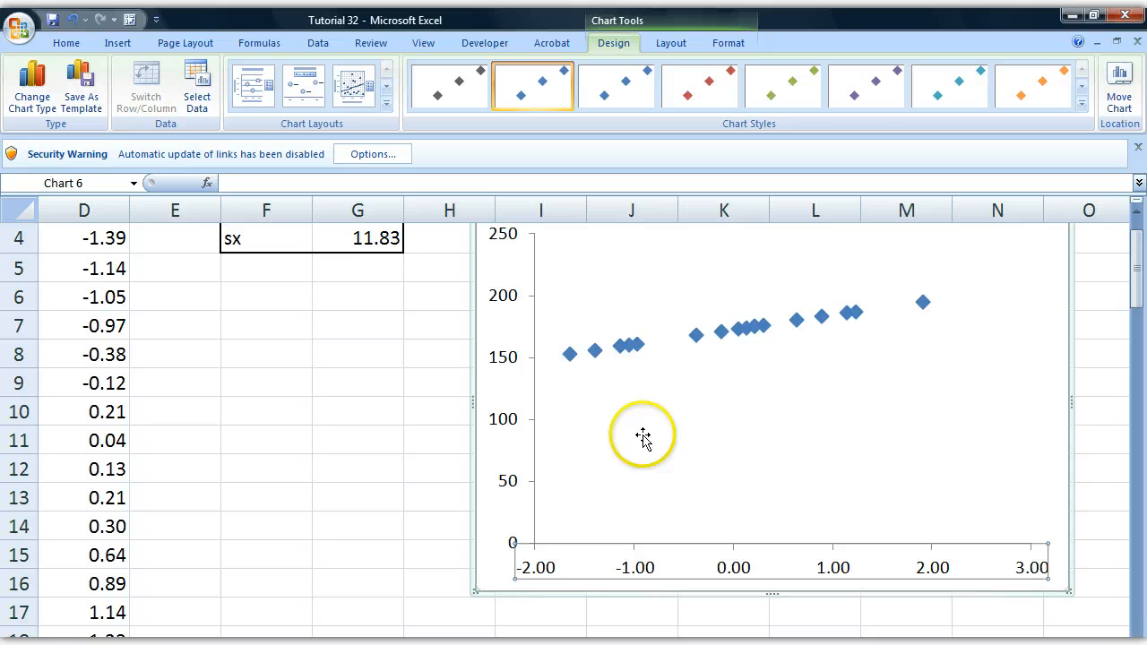
click(358, 411)
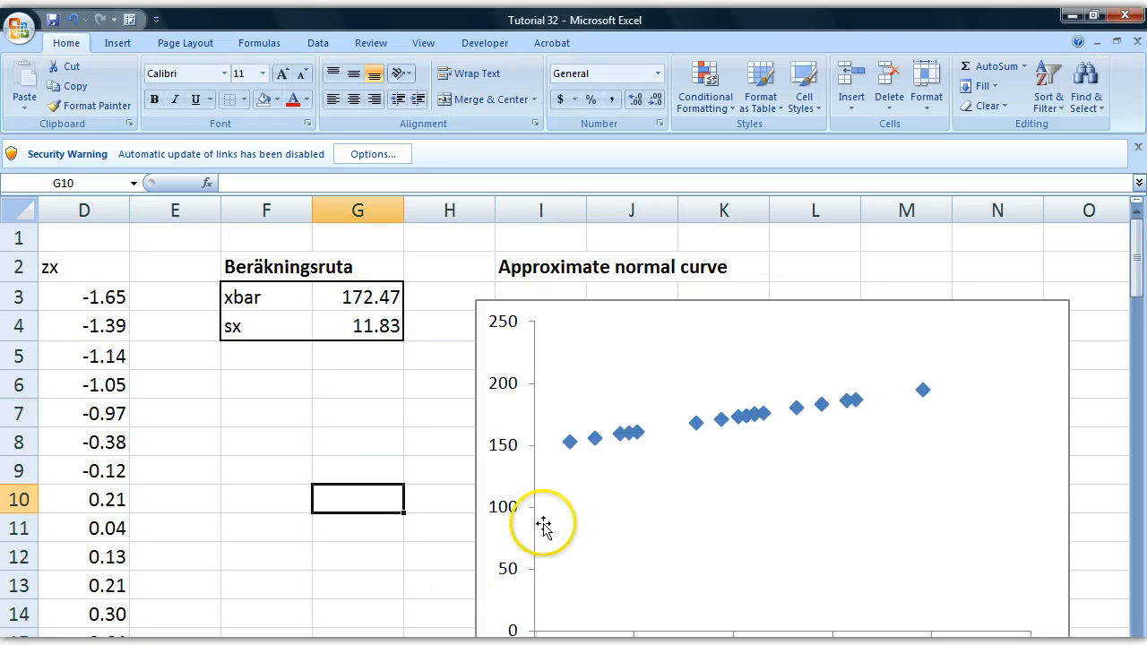
scroll(down, 3)
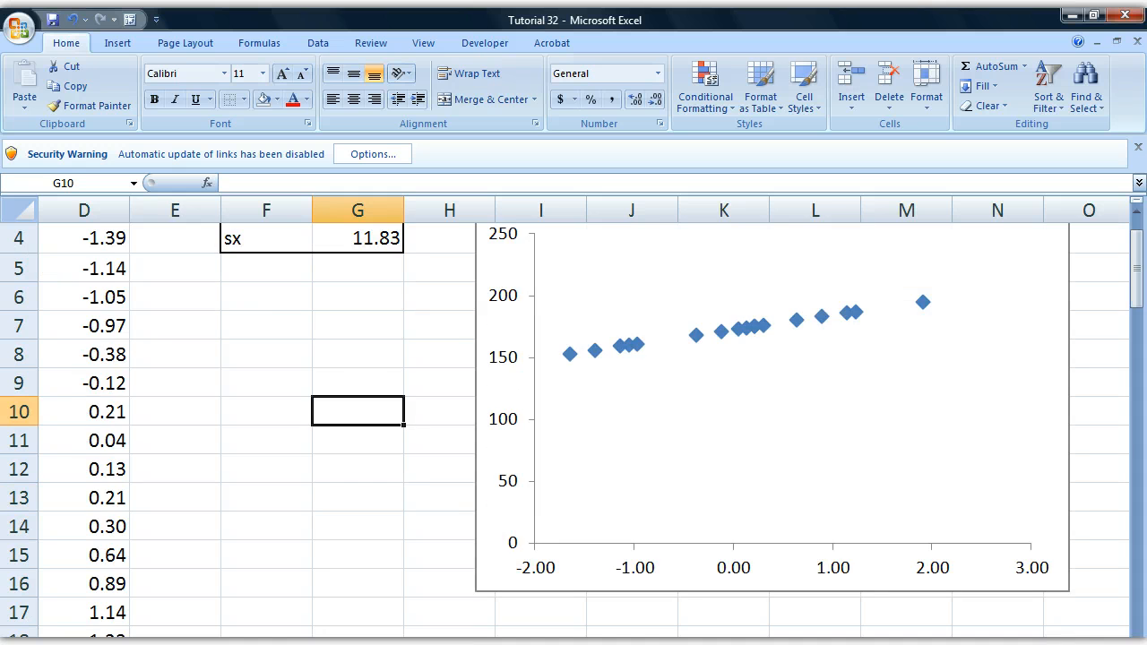
scroll(right, 3)
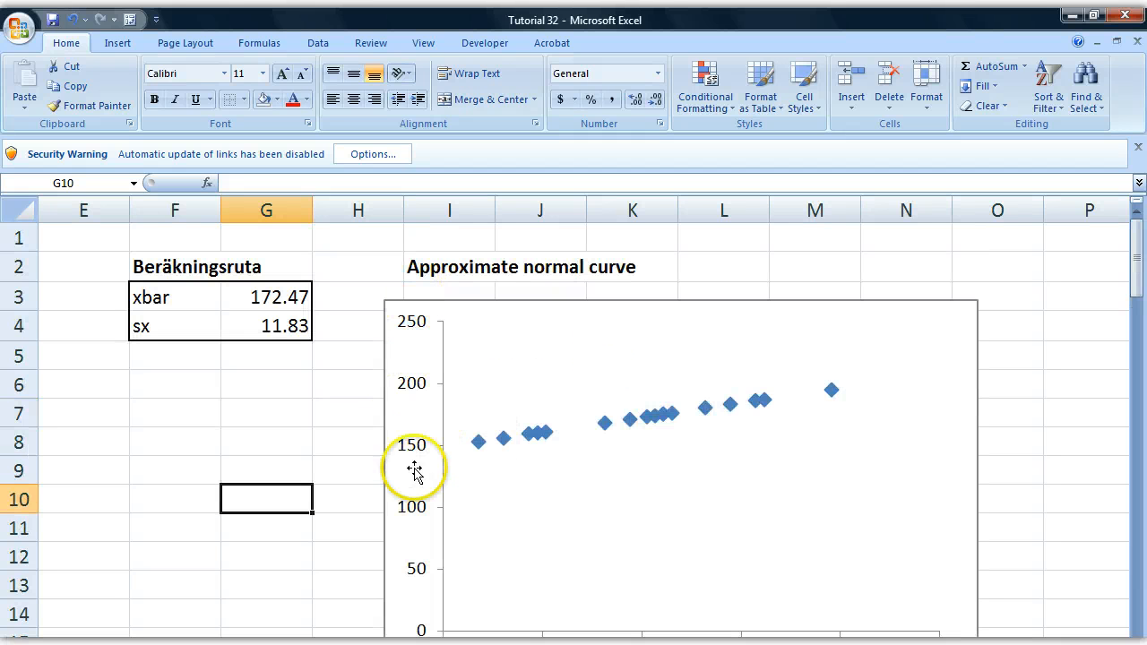
scroll(down, 3)
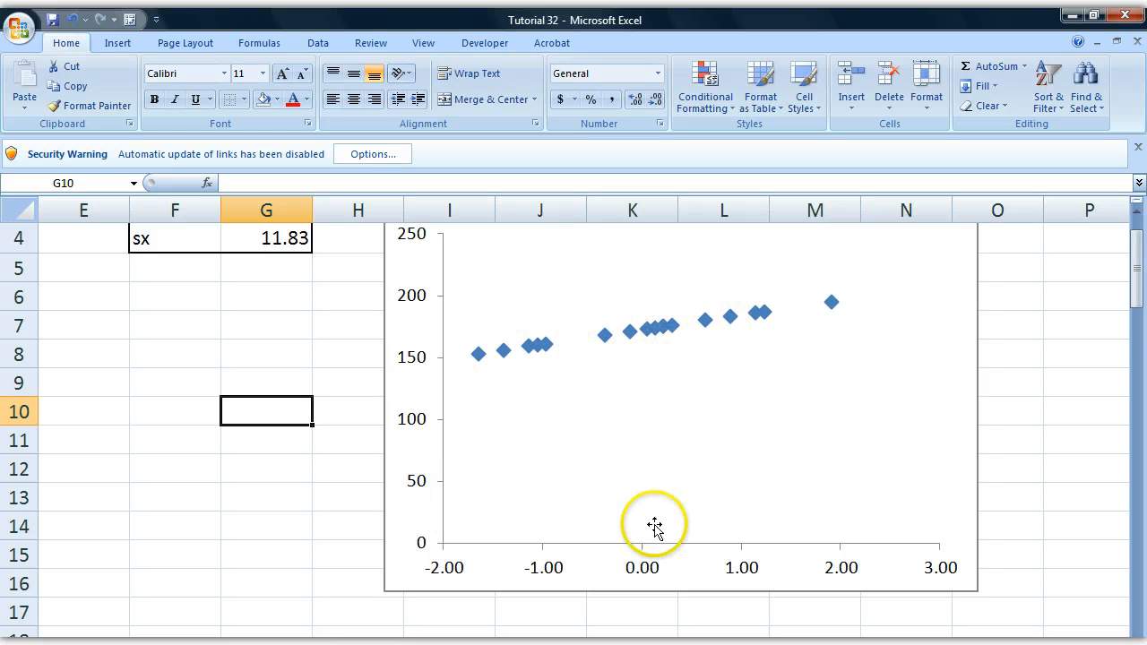
mouse_move(489, 343)
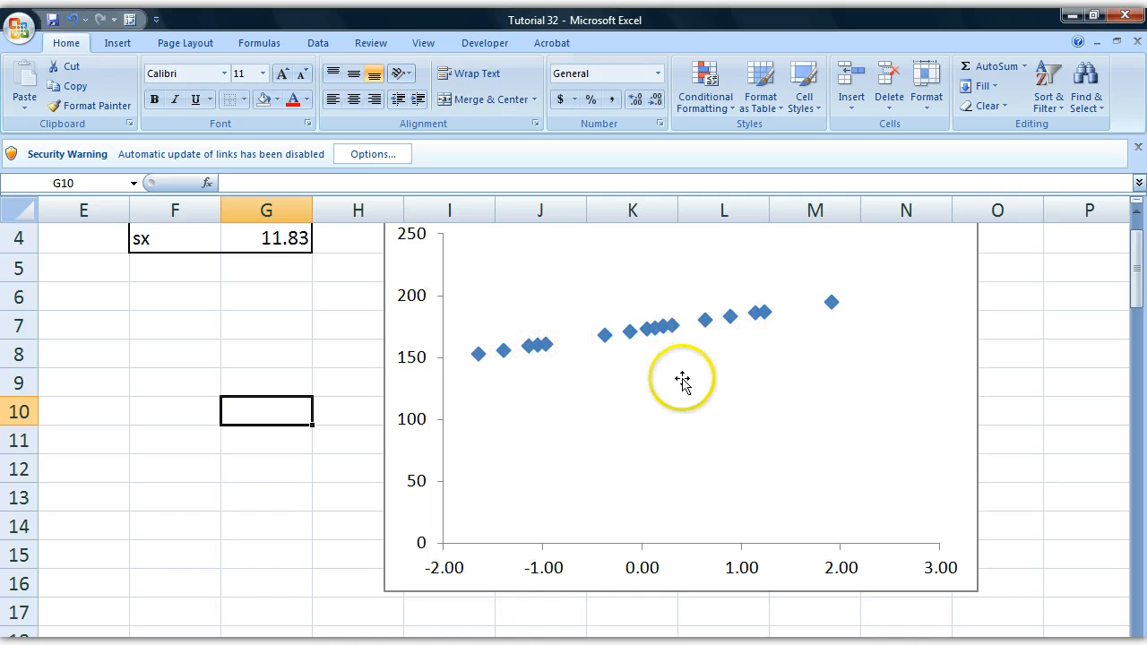
mouse_move(576, 348)
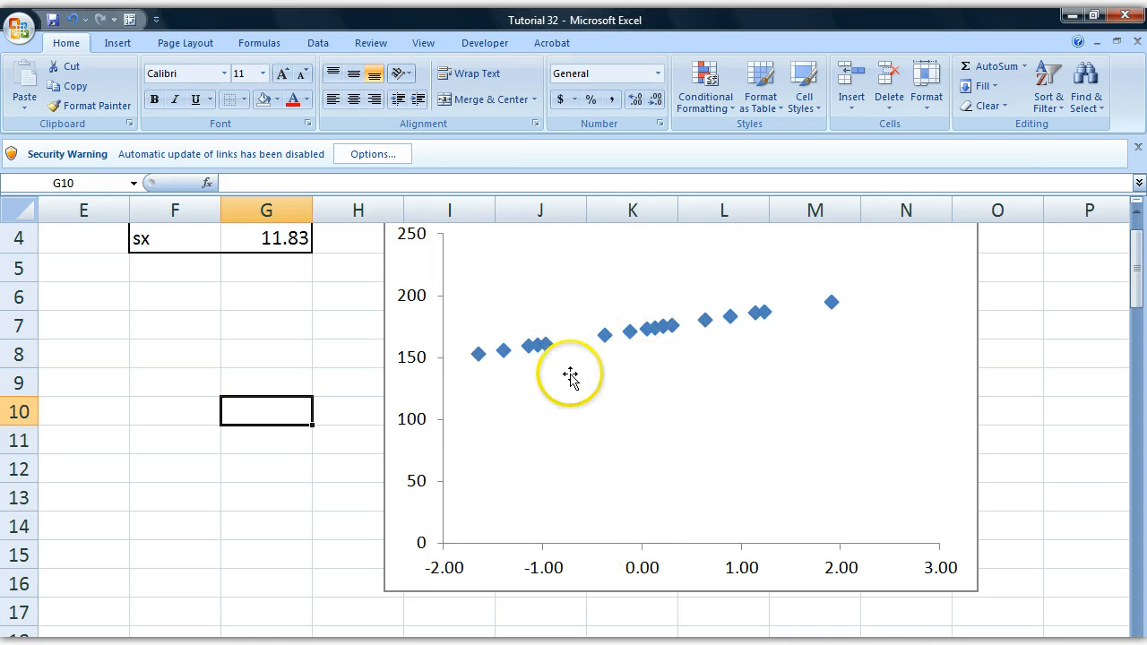
mouse_move(805, 313)
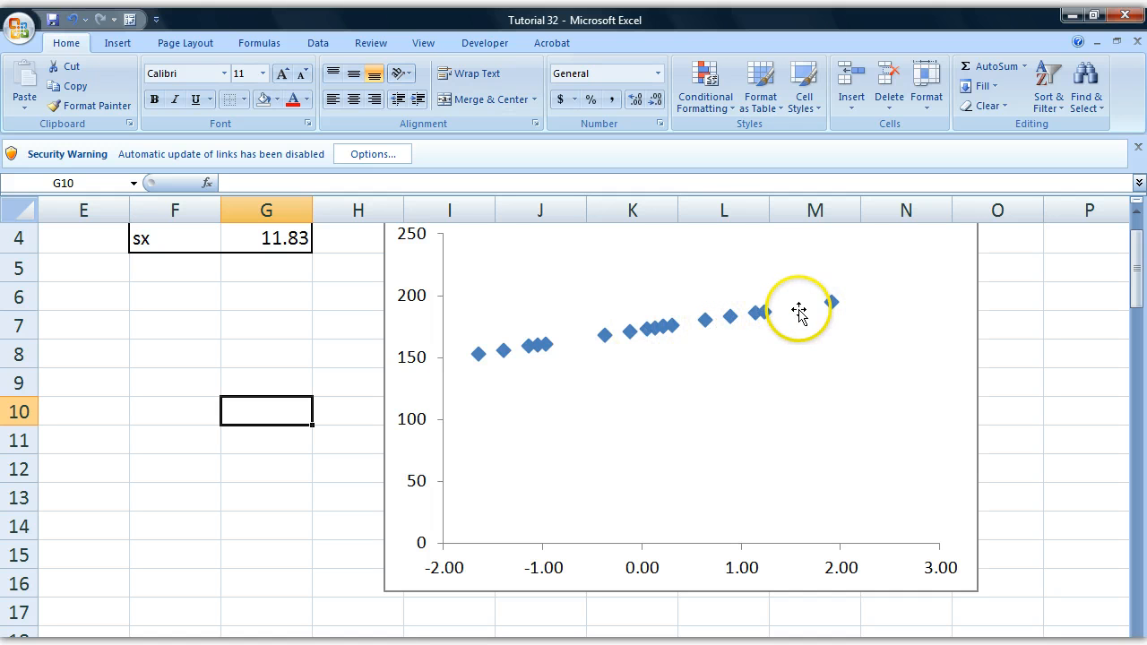
mouse_move(708, 319)
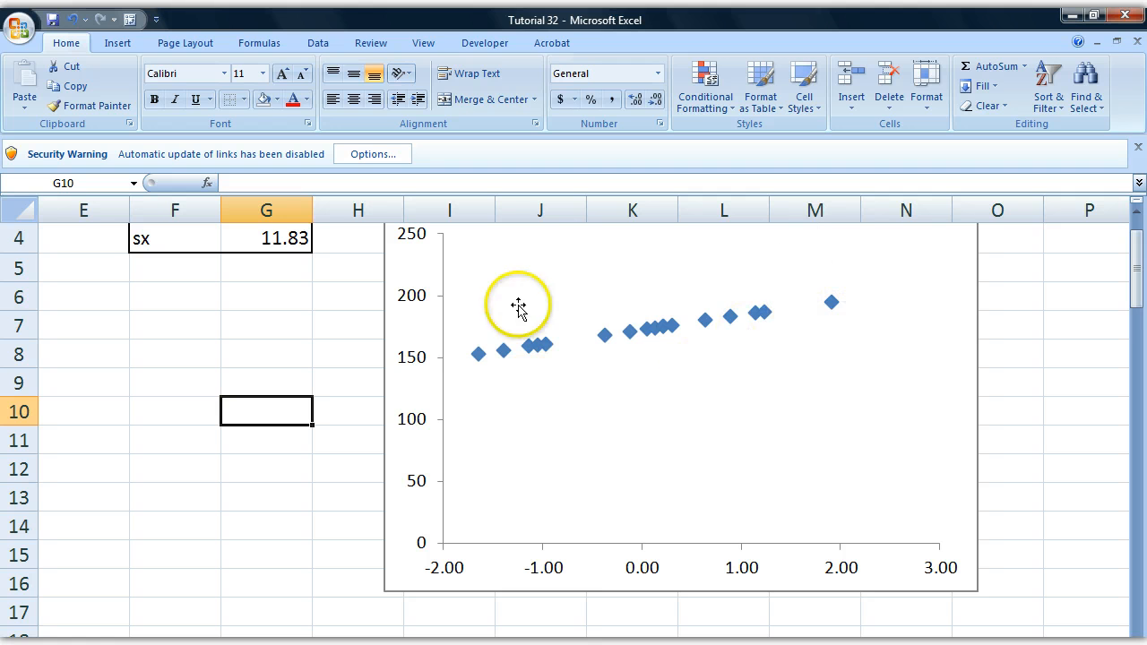
mouse_move(651, 352)
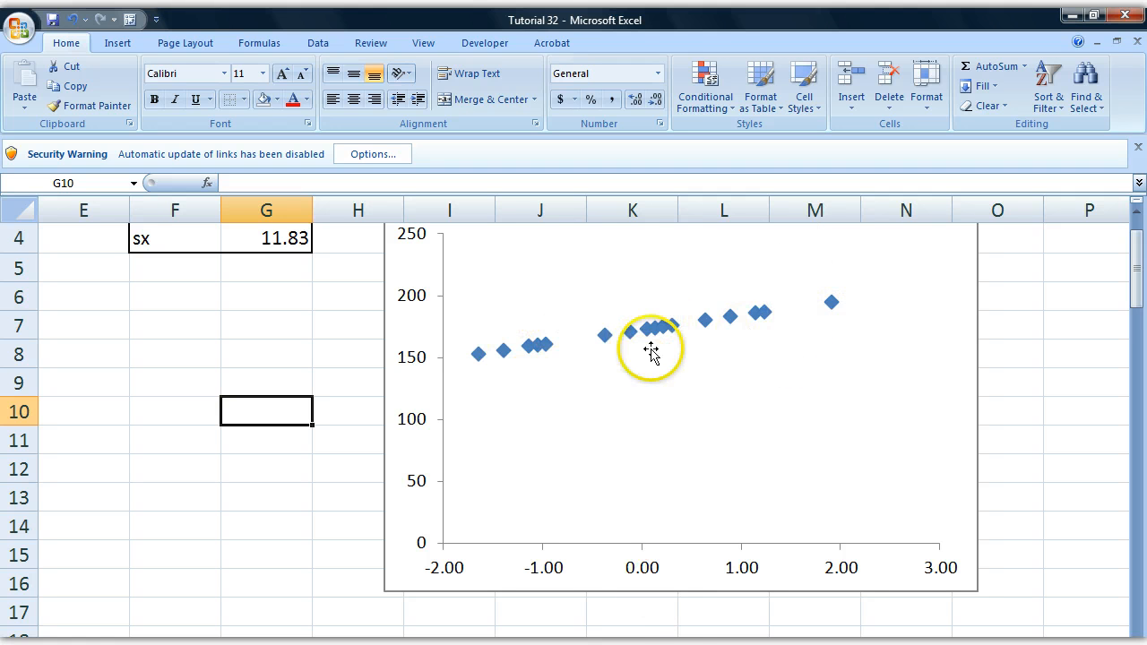
mouse_move(585, 360)
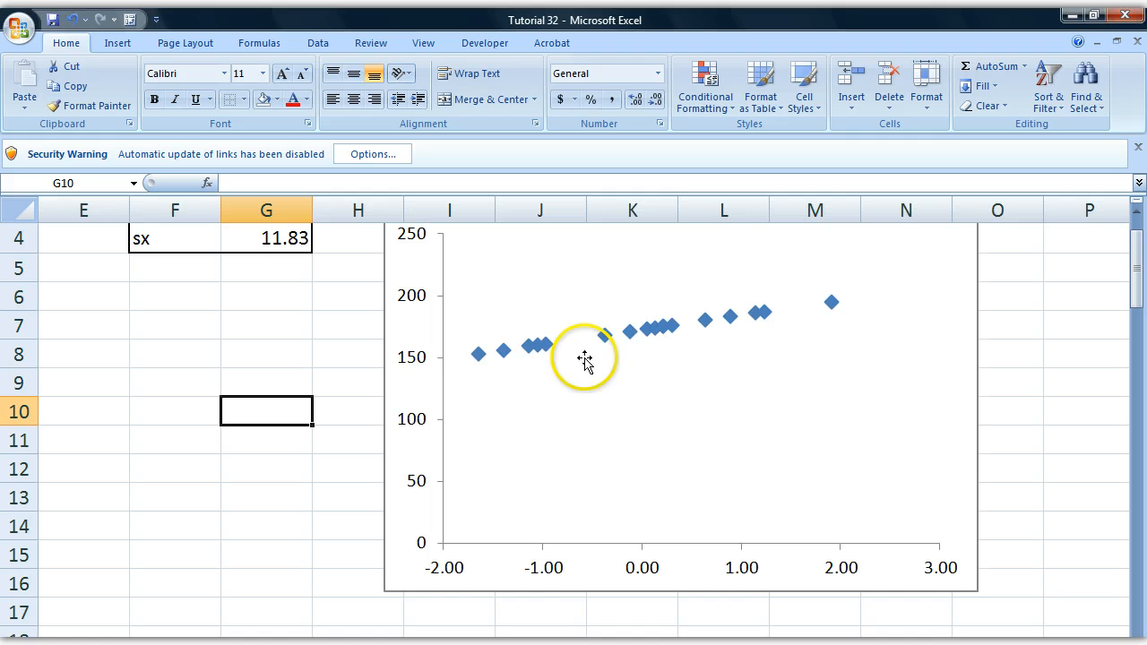
mouse_move(1125, 309)
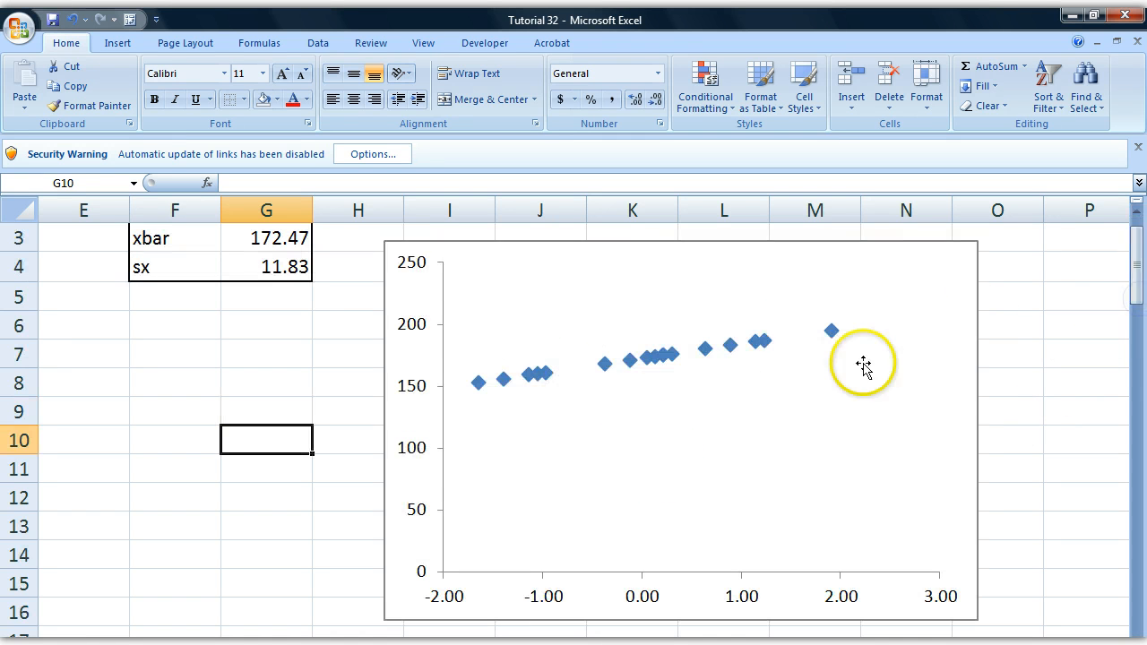
mouse_move(538, 402)
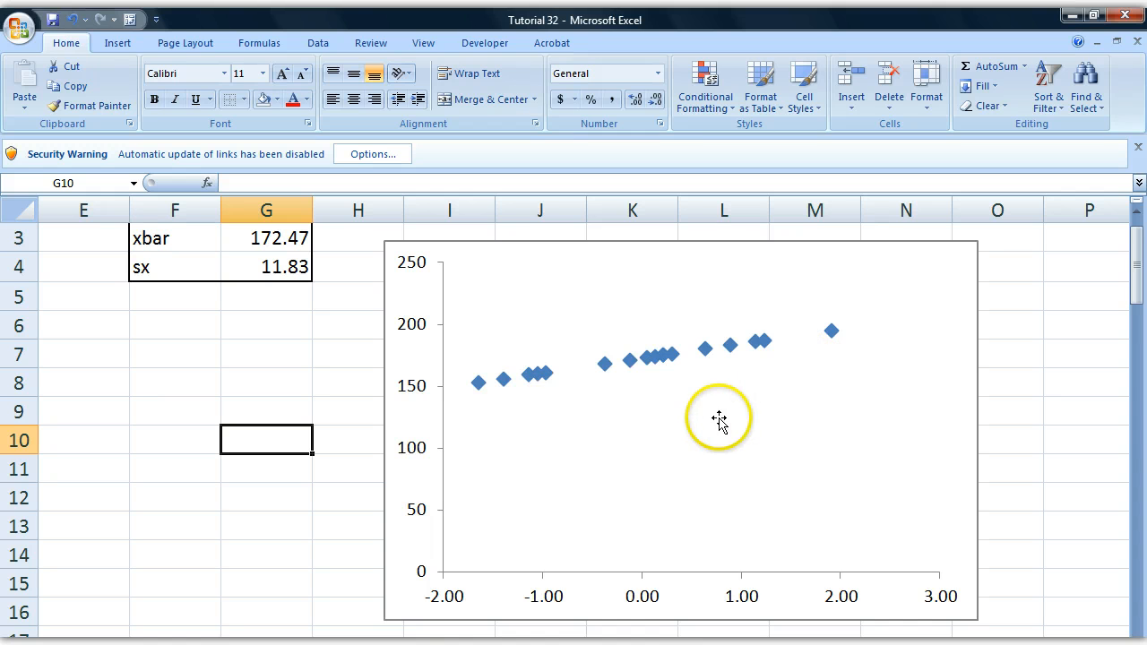
mouse_move(678, 440)
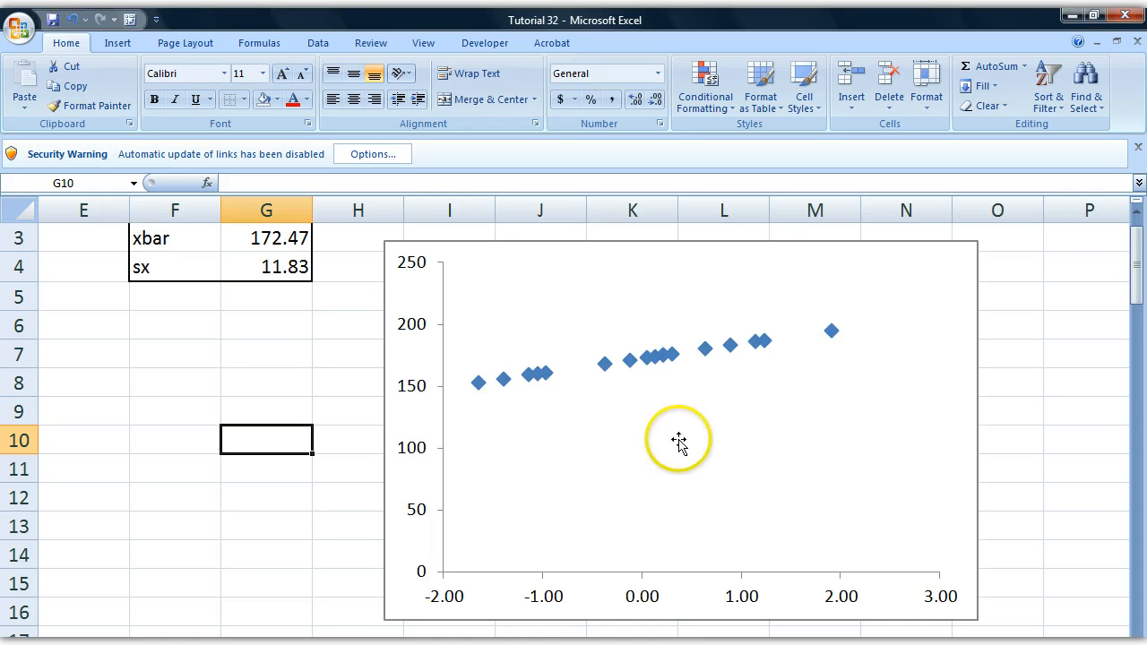
mouse_move(856, 537)
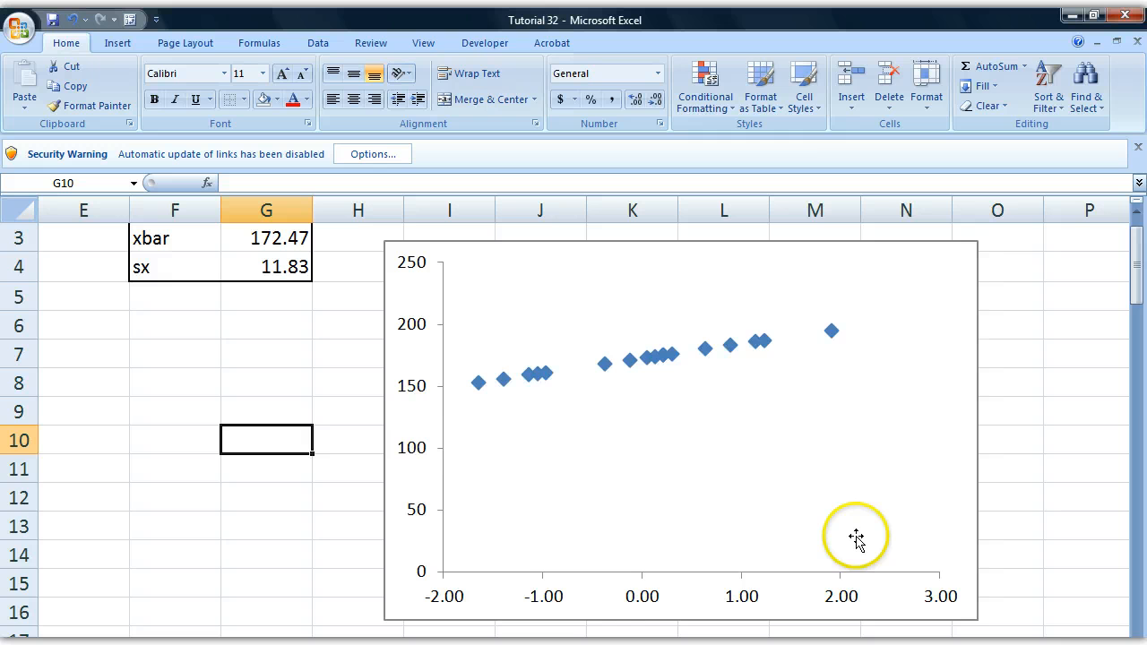
mouse_move(859, 525)
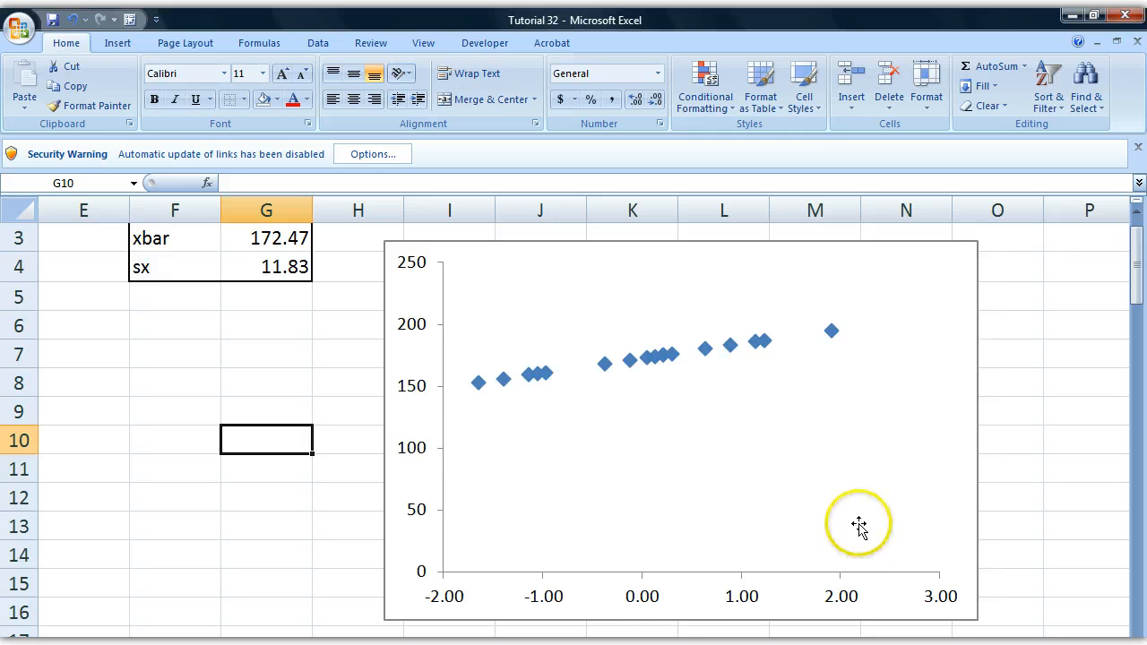
Scroll to the 'Example of non normal distribution' chart, select it, then deselect it.
scroll(down, 3)
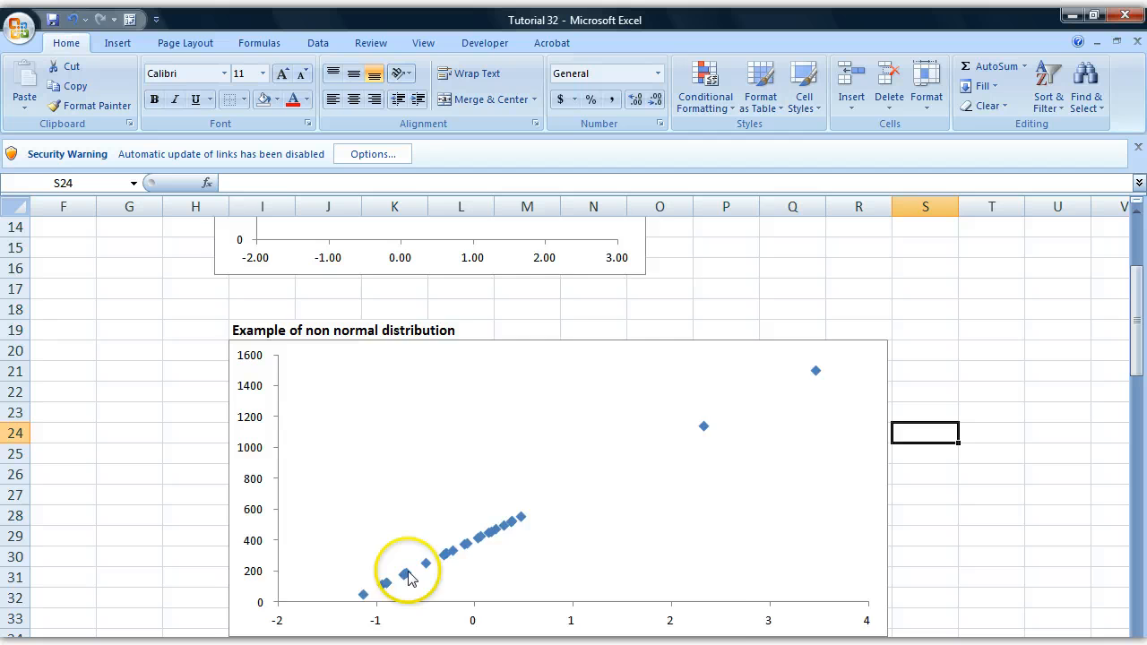
scroll(down, 3)
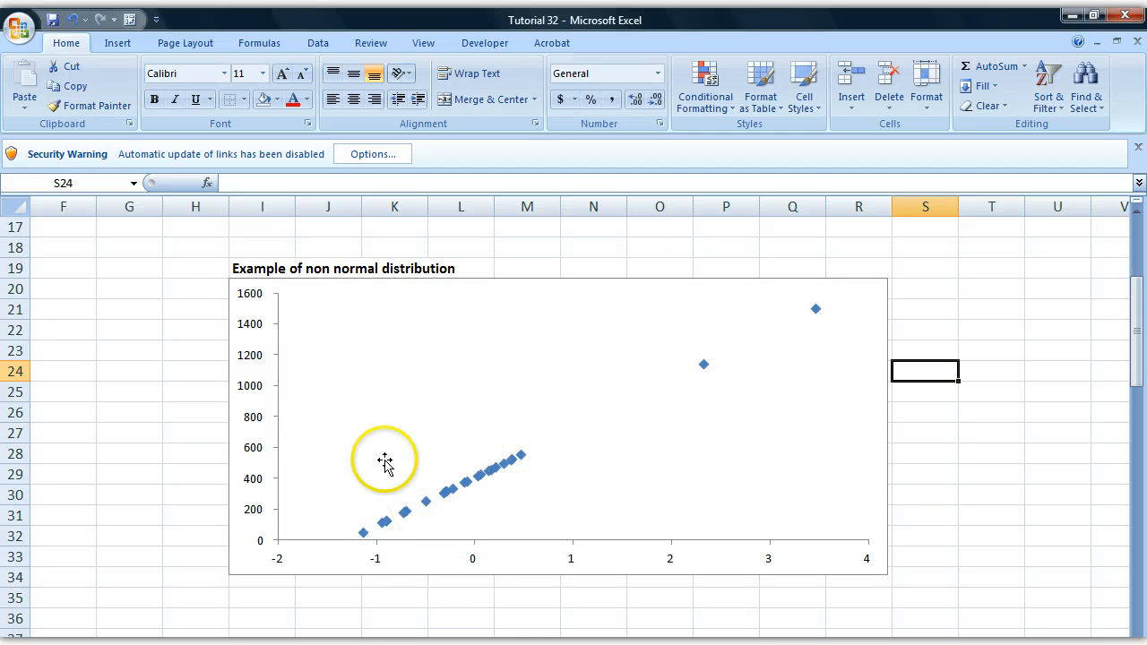
mouse_move(446, 421)
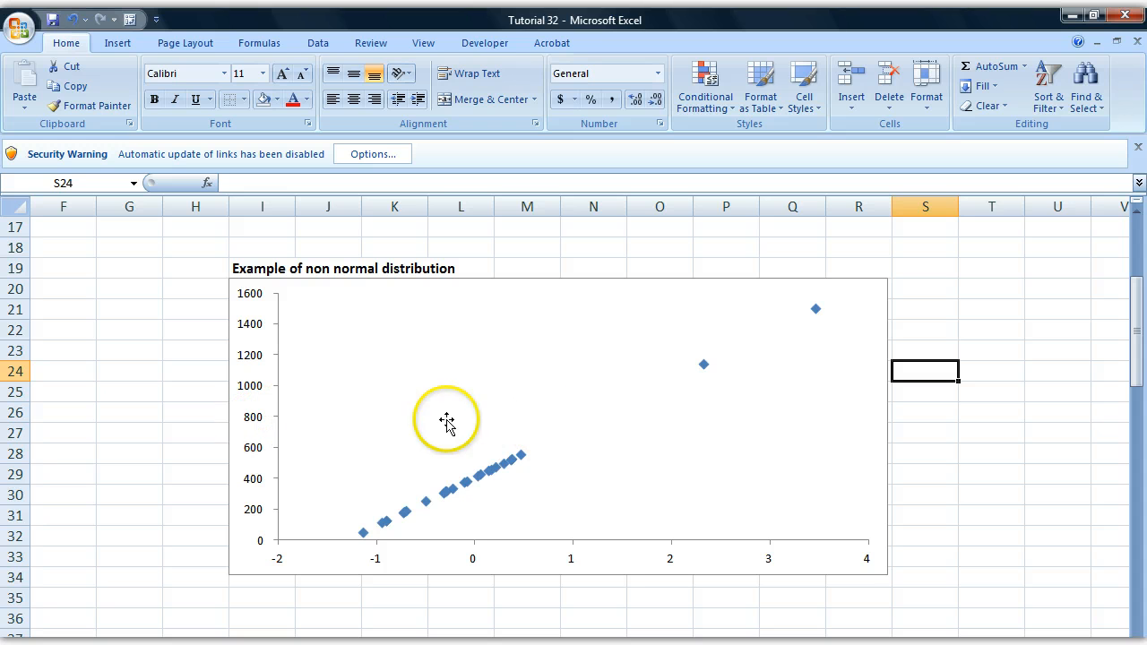
mouse_move(697, 348)
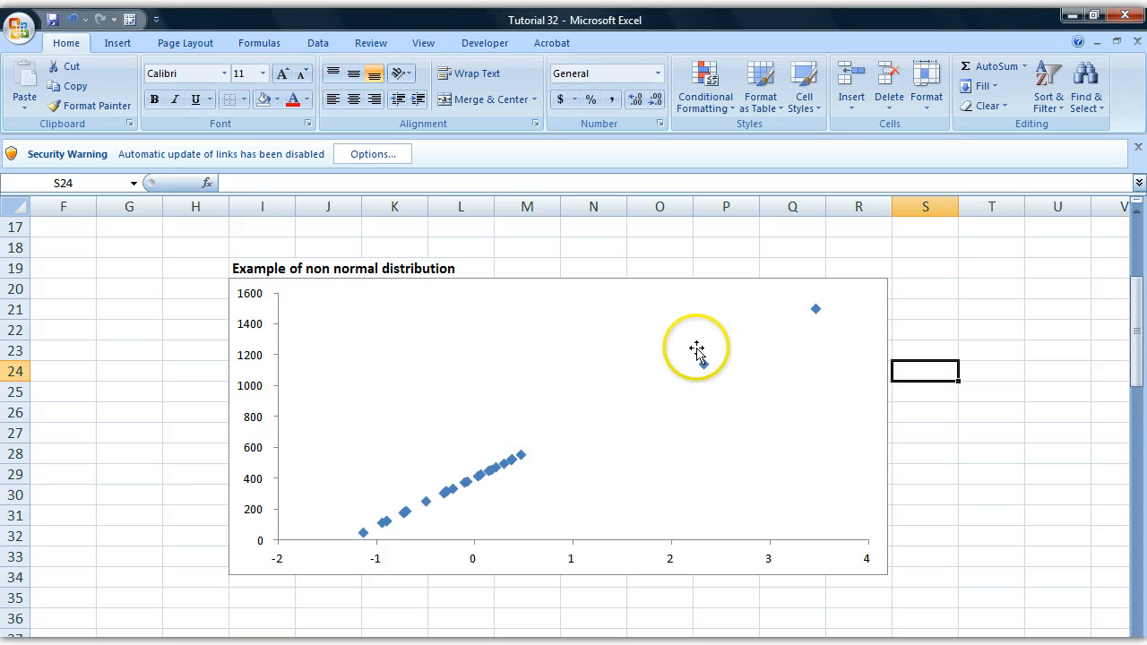
mouse_move(699, 363)
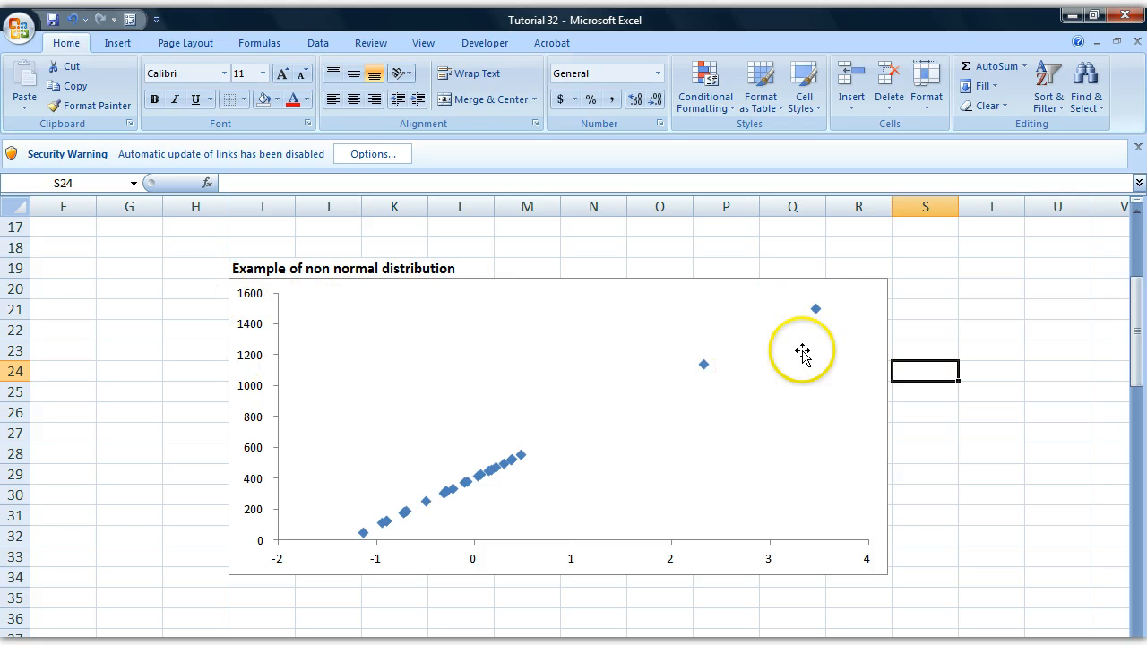
mouse_move(711, 364)
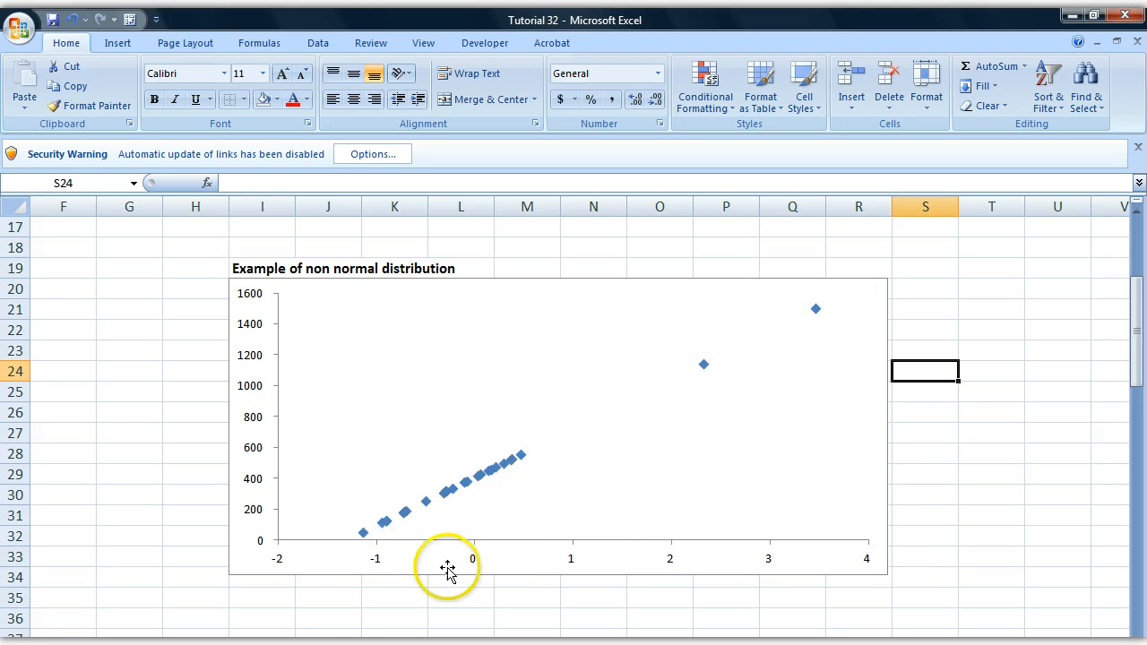
mouse_move(322, 418)
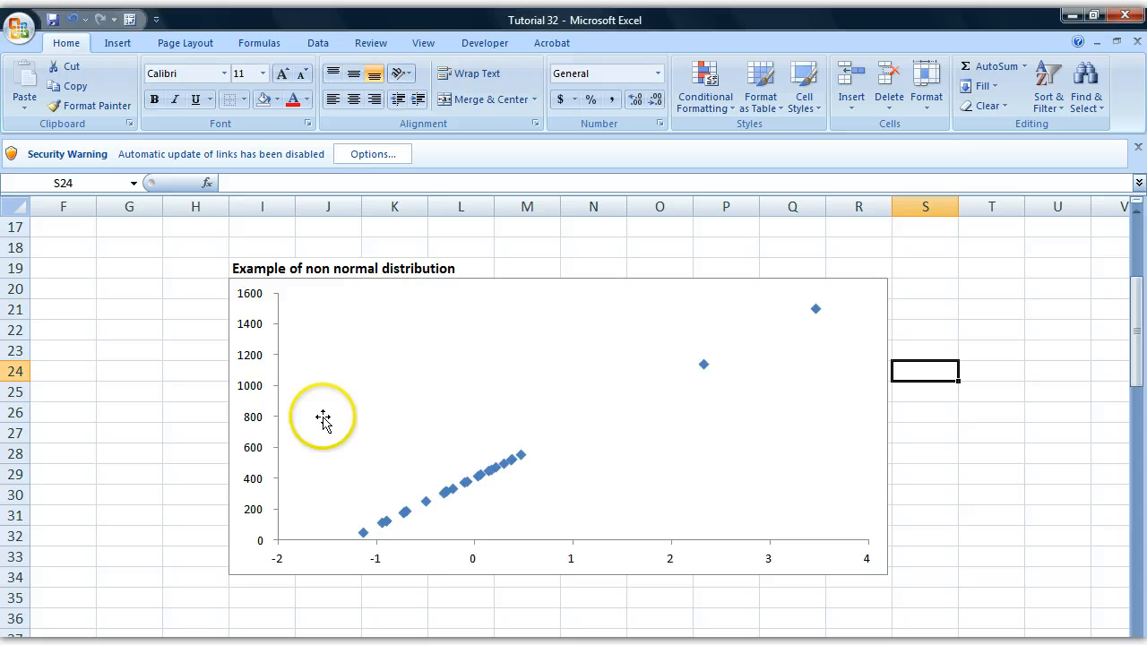
mouse_move(704, 365)
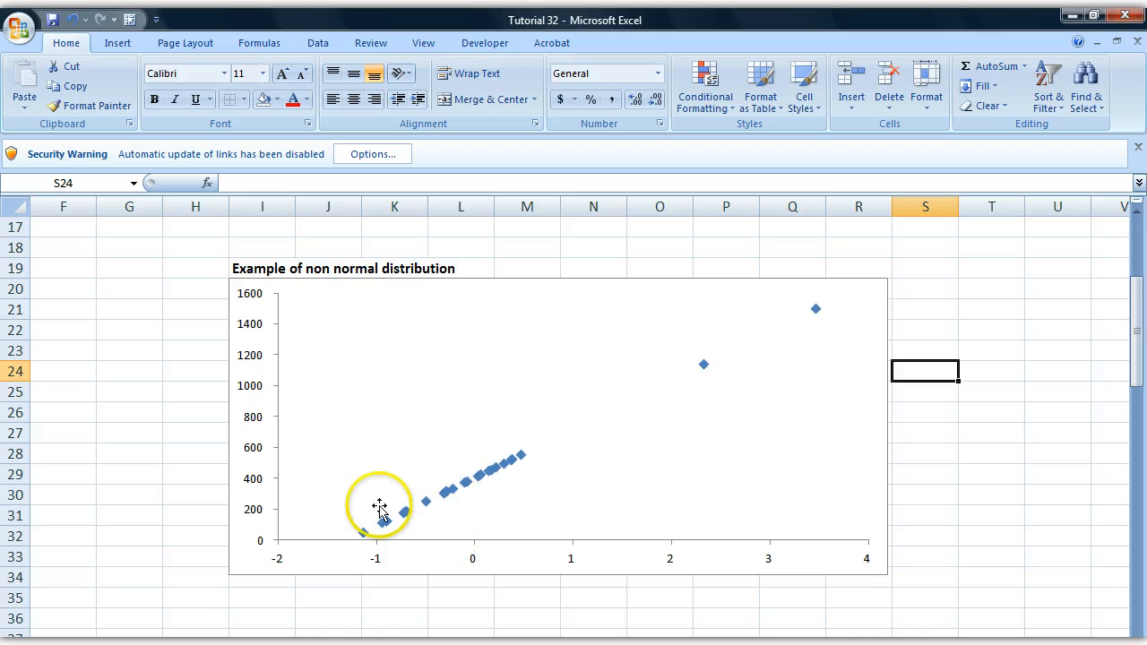
mouse_move(509, 488)
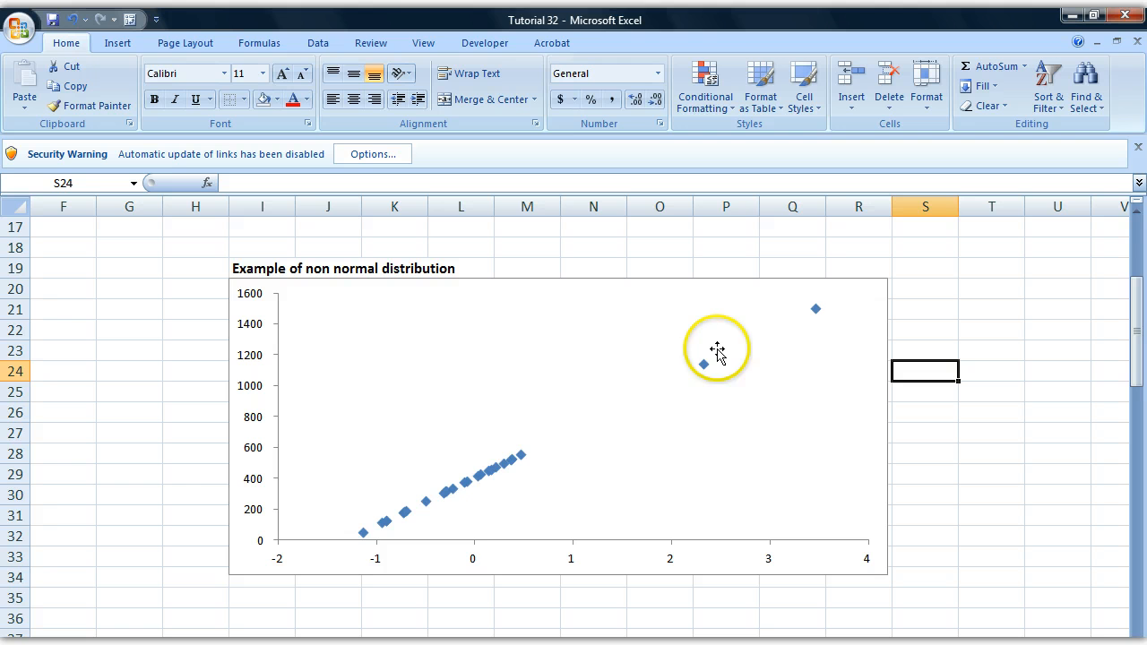
mouse_move(492, 533)
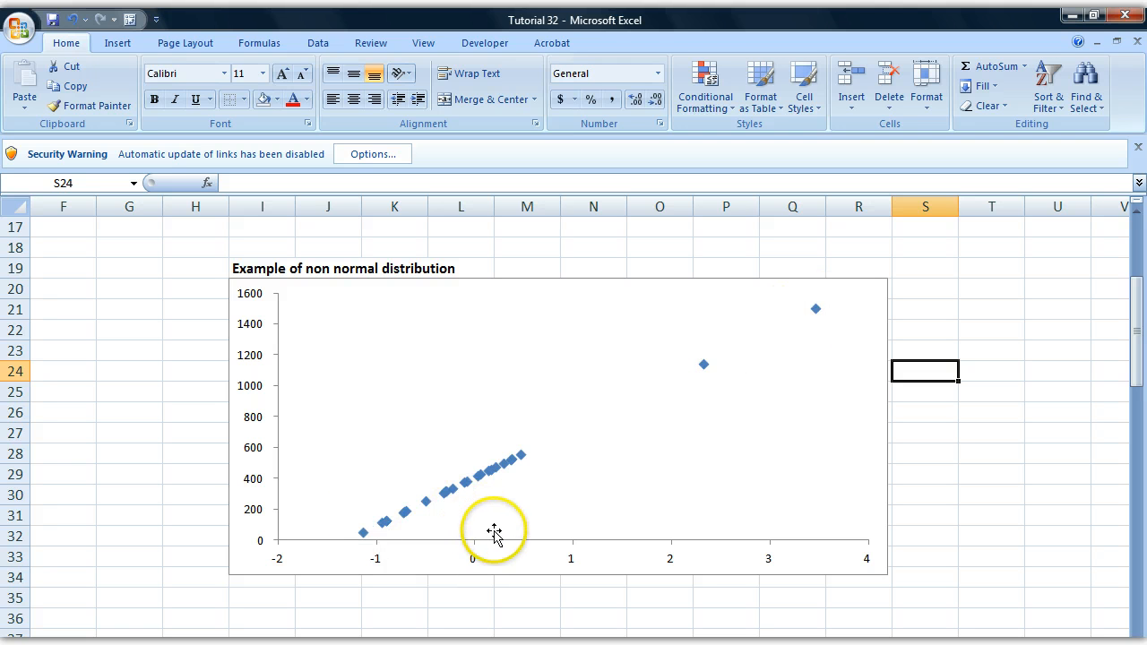
mouse_move(817, 309)
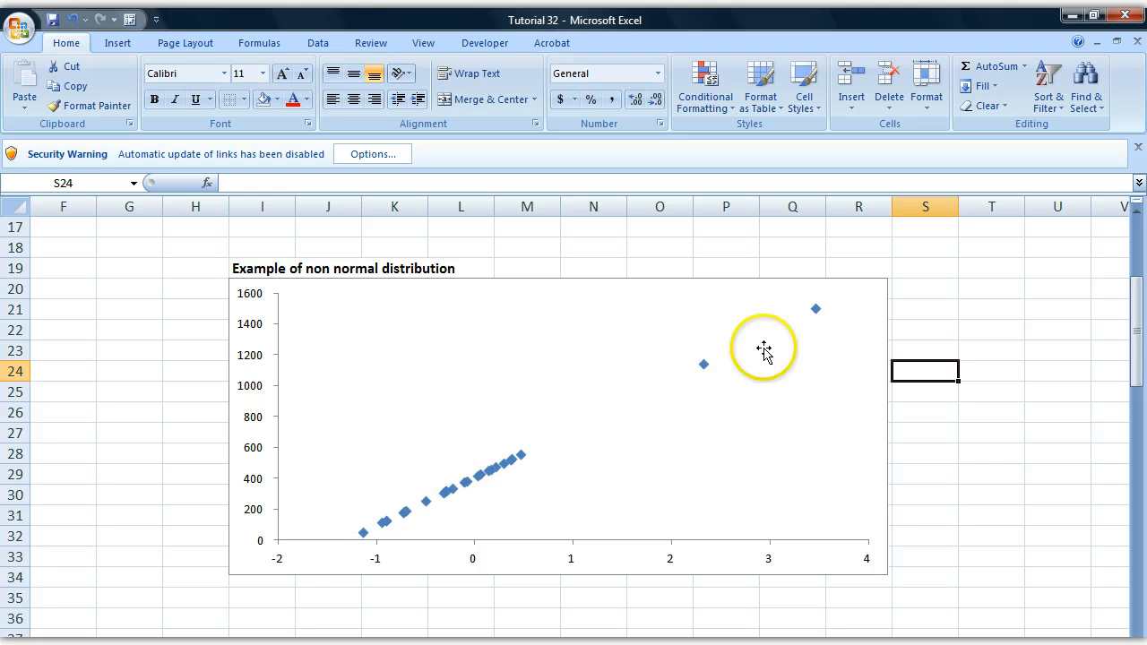
mouse_move(786, 390)
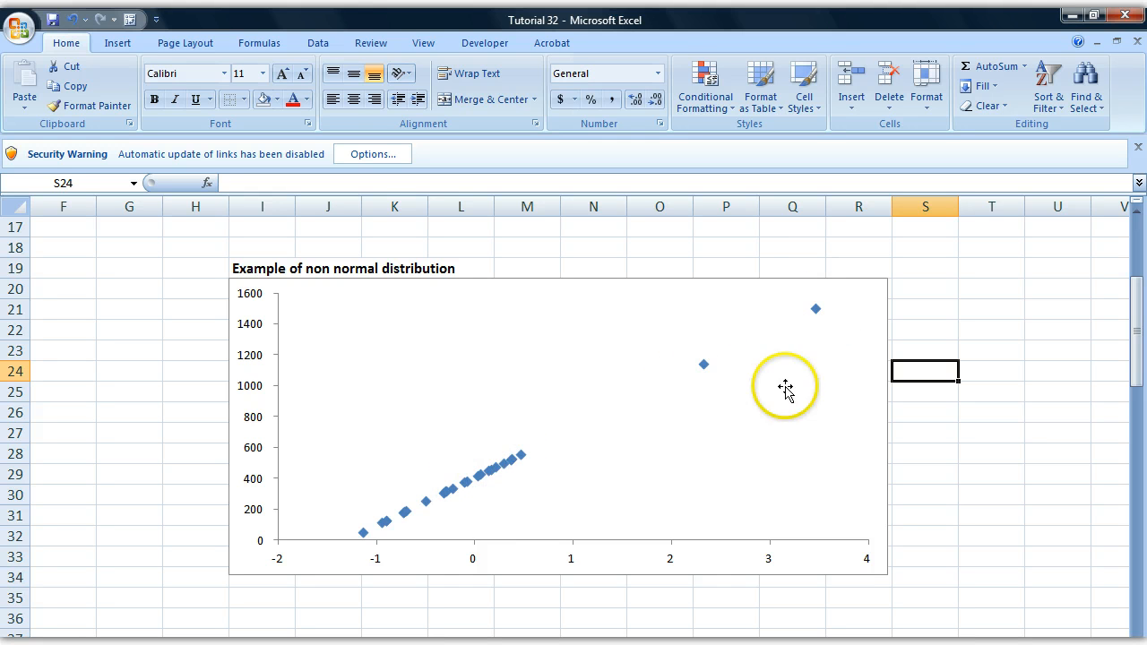
mouse_move(755, 553)
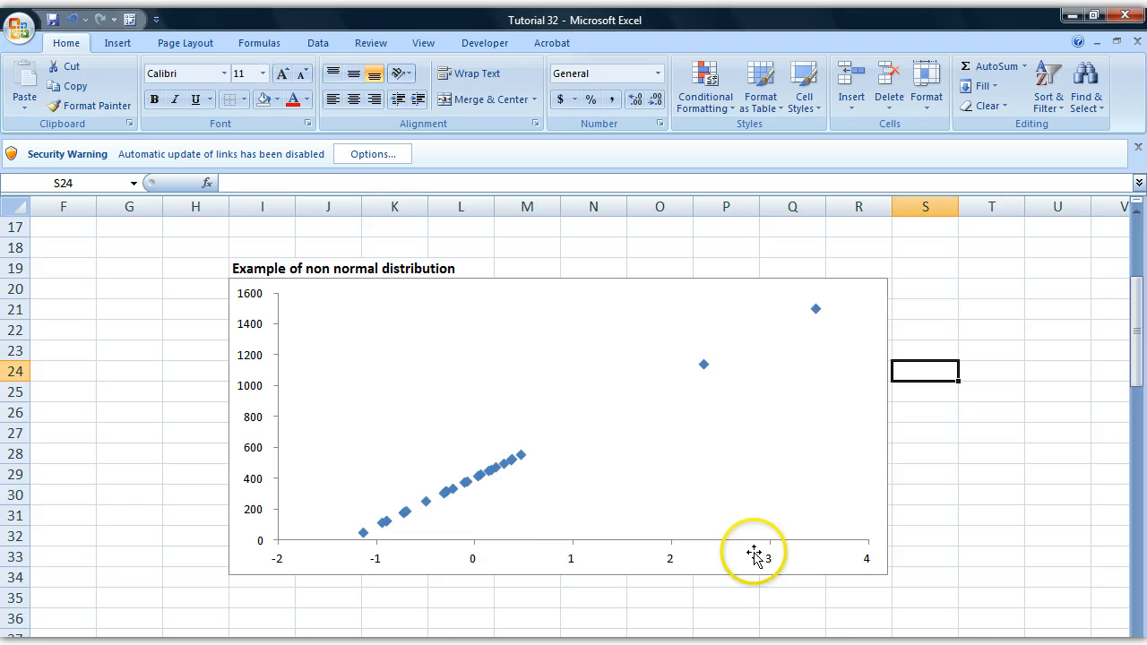
mouse_move(652, 358)
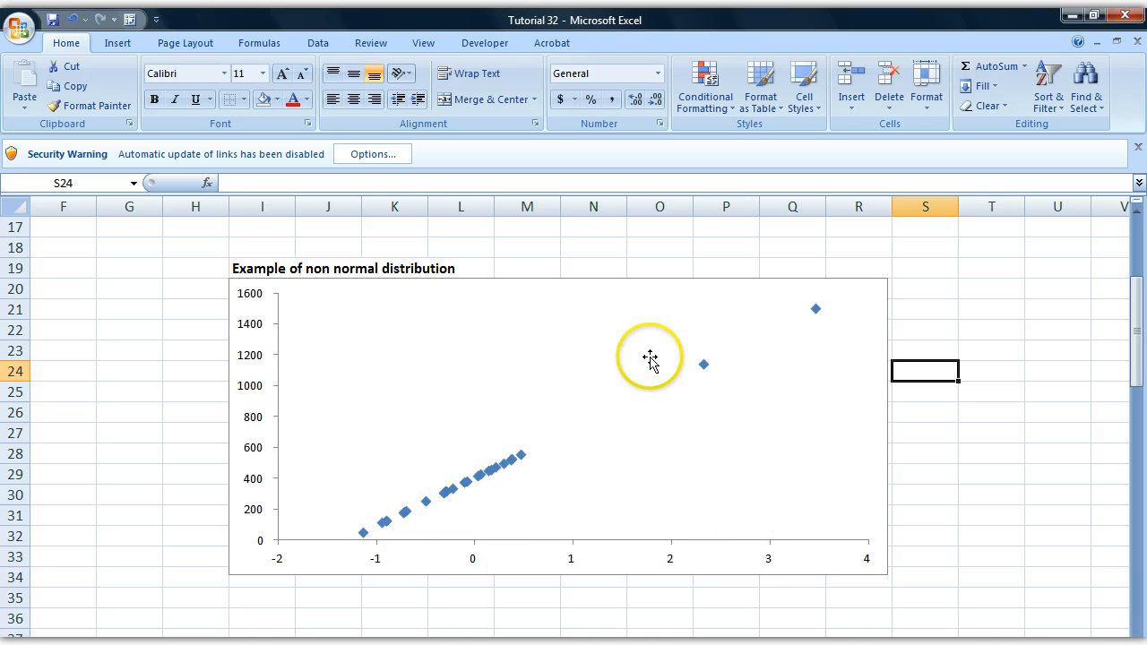
mouse_move(649, 488)
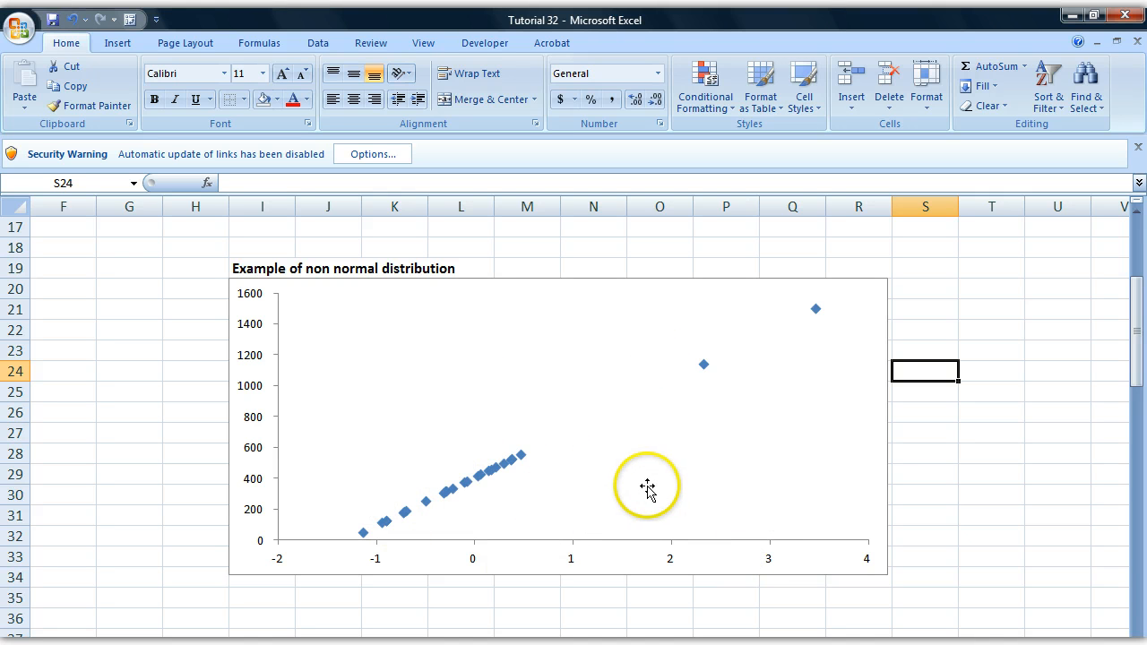
click(991, 454)
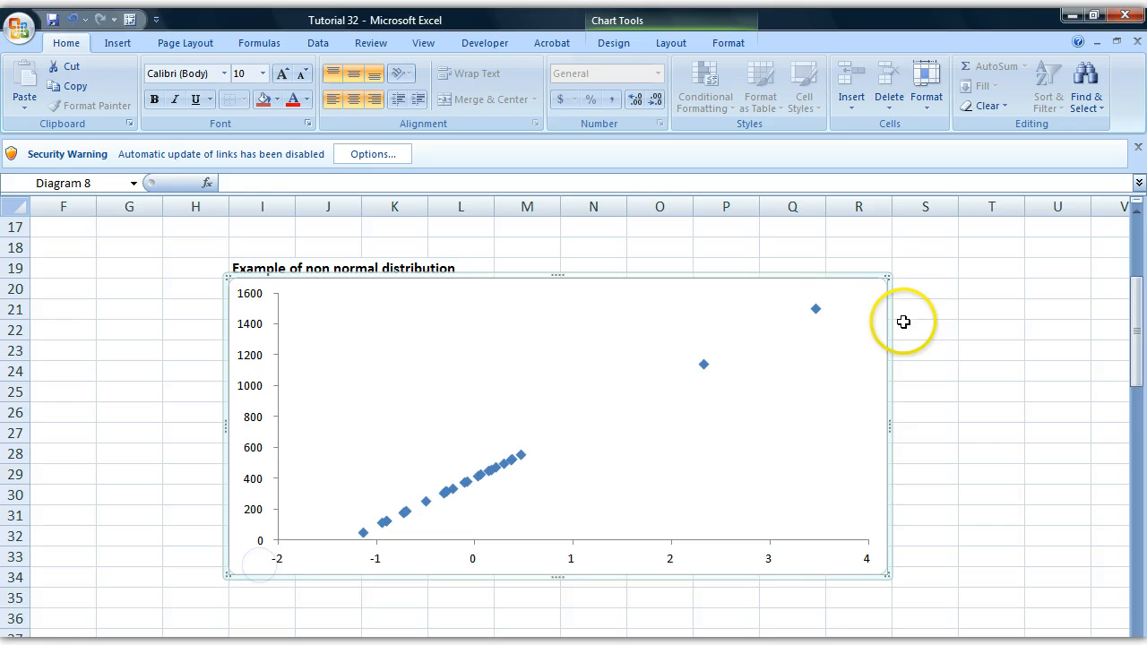
click(925, 350)
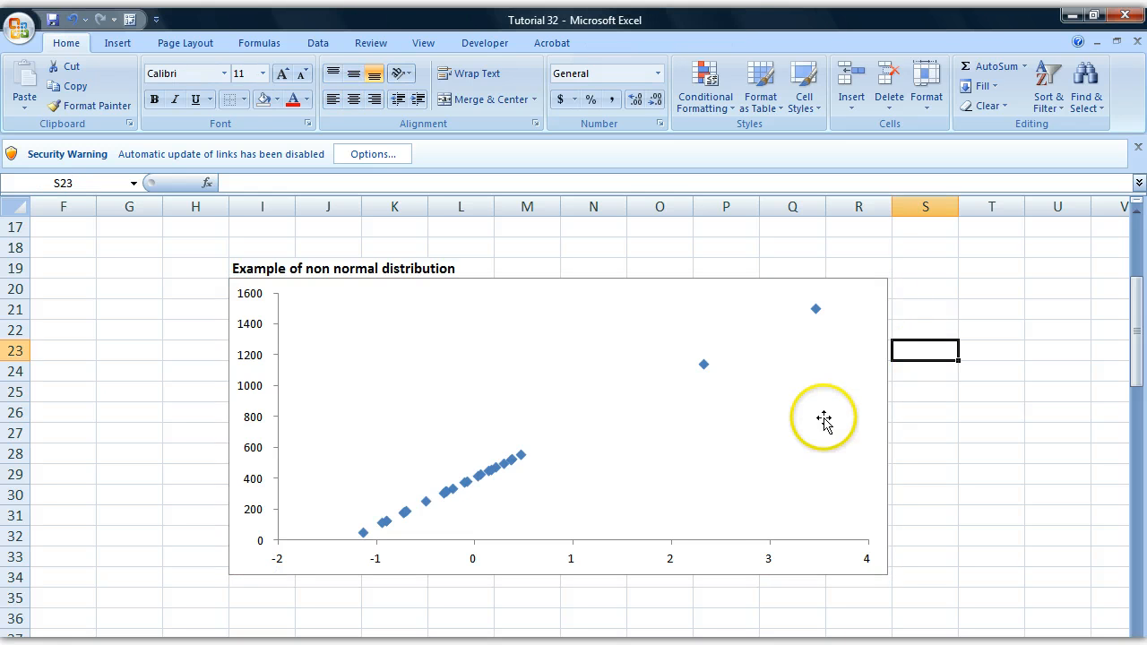
mouse_move(801, 566)
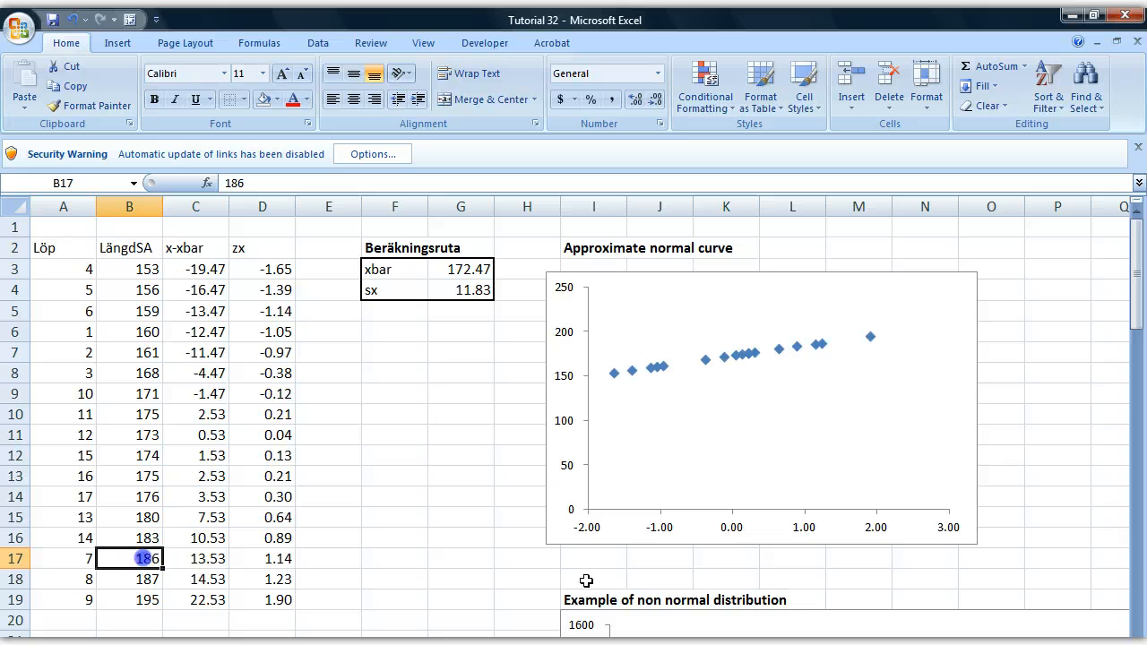
Test an outlier in B17, then set it to 175 so xbar reads 171.82 and sx 11.33.
text(3)
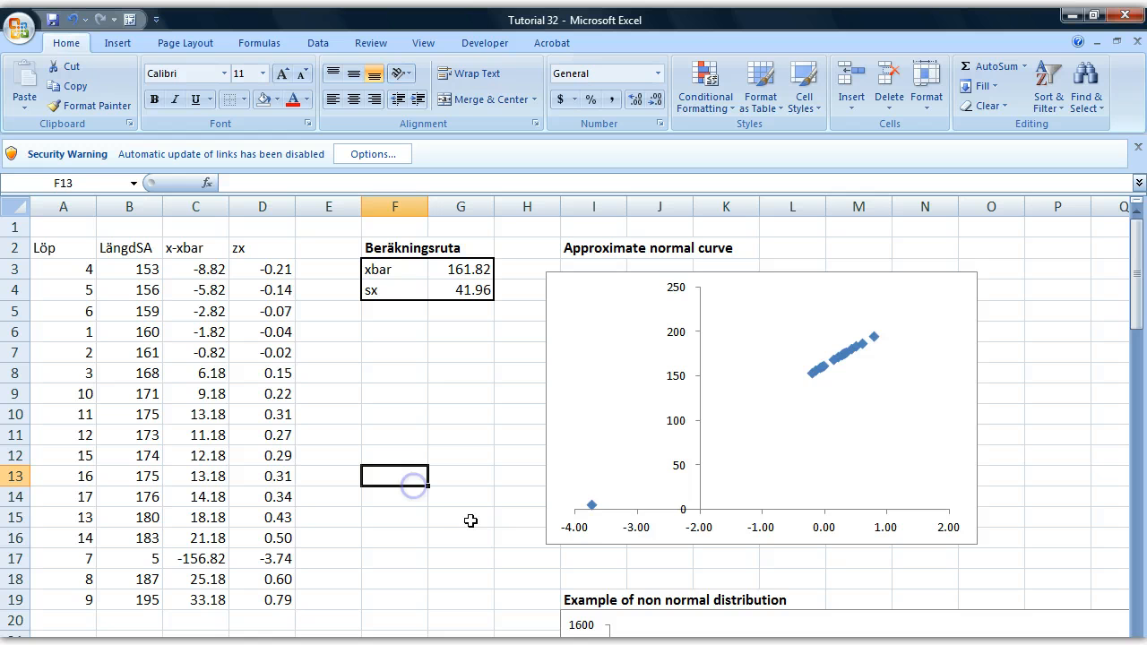
click(592, 506)
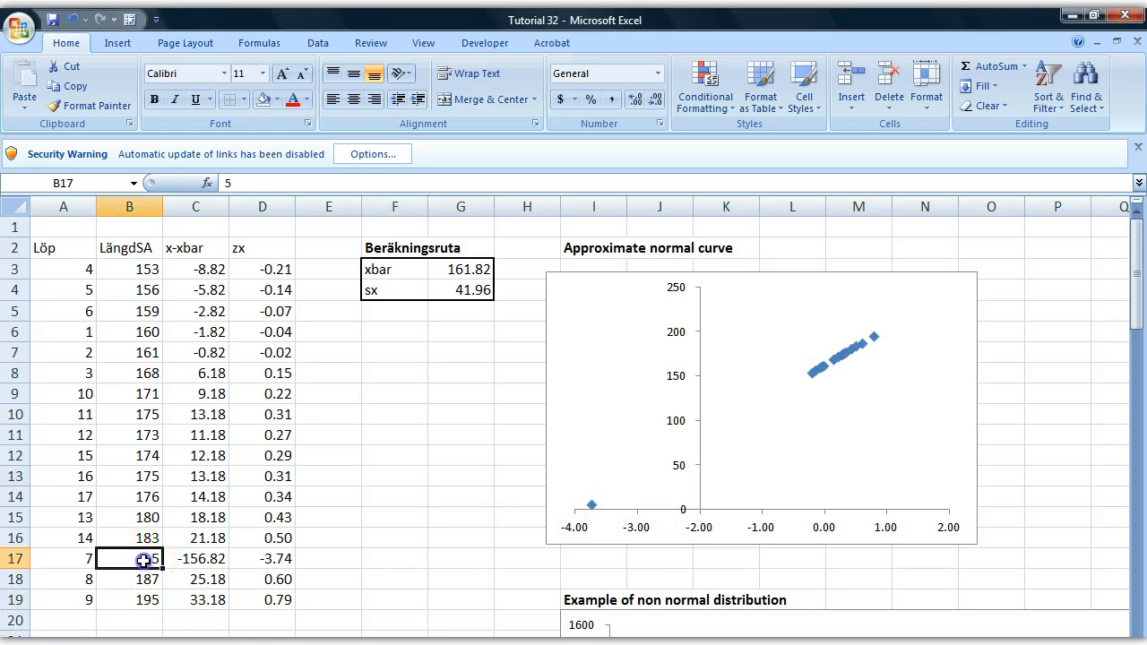
text(175)
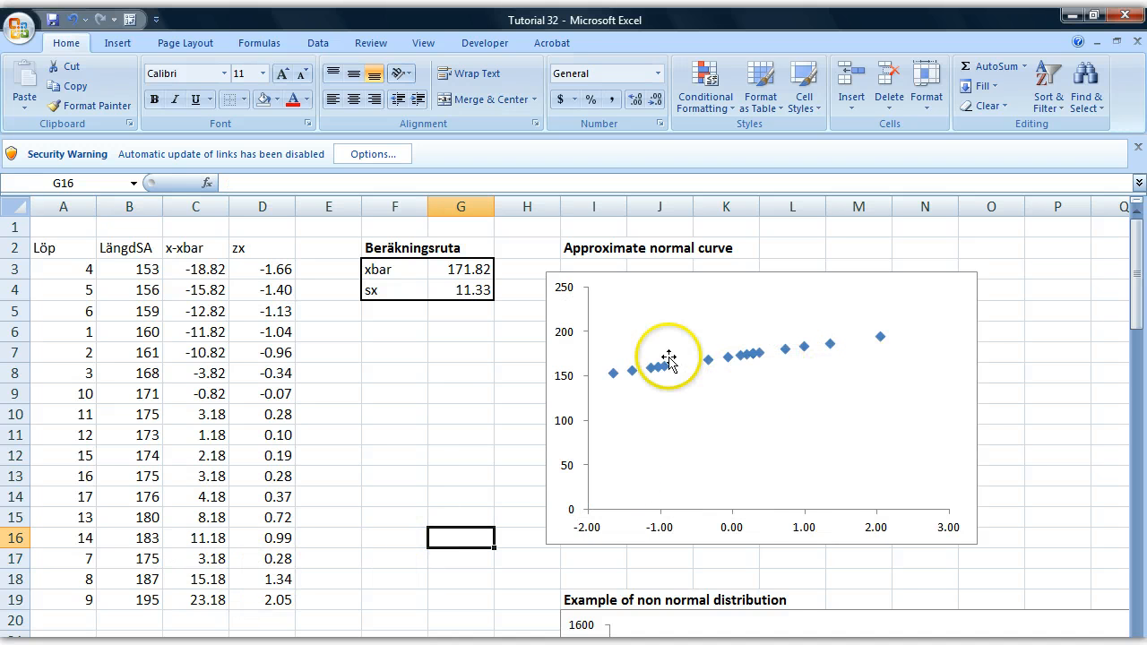
drag(129, 248, 196, 455)
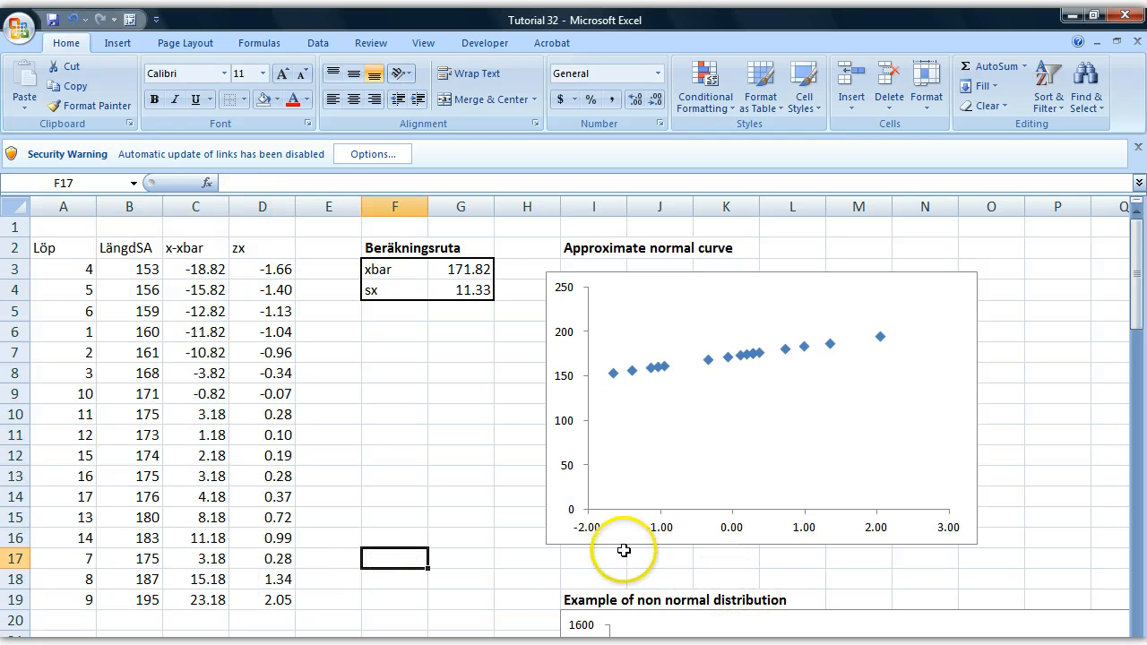
mouse_move(490, 583)
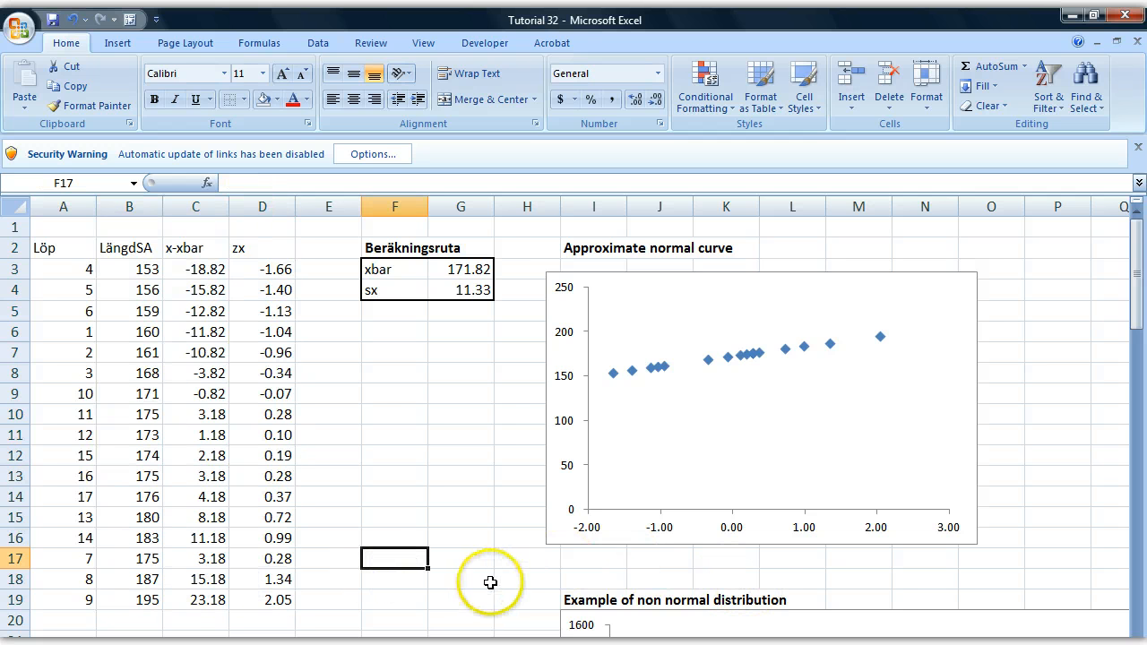